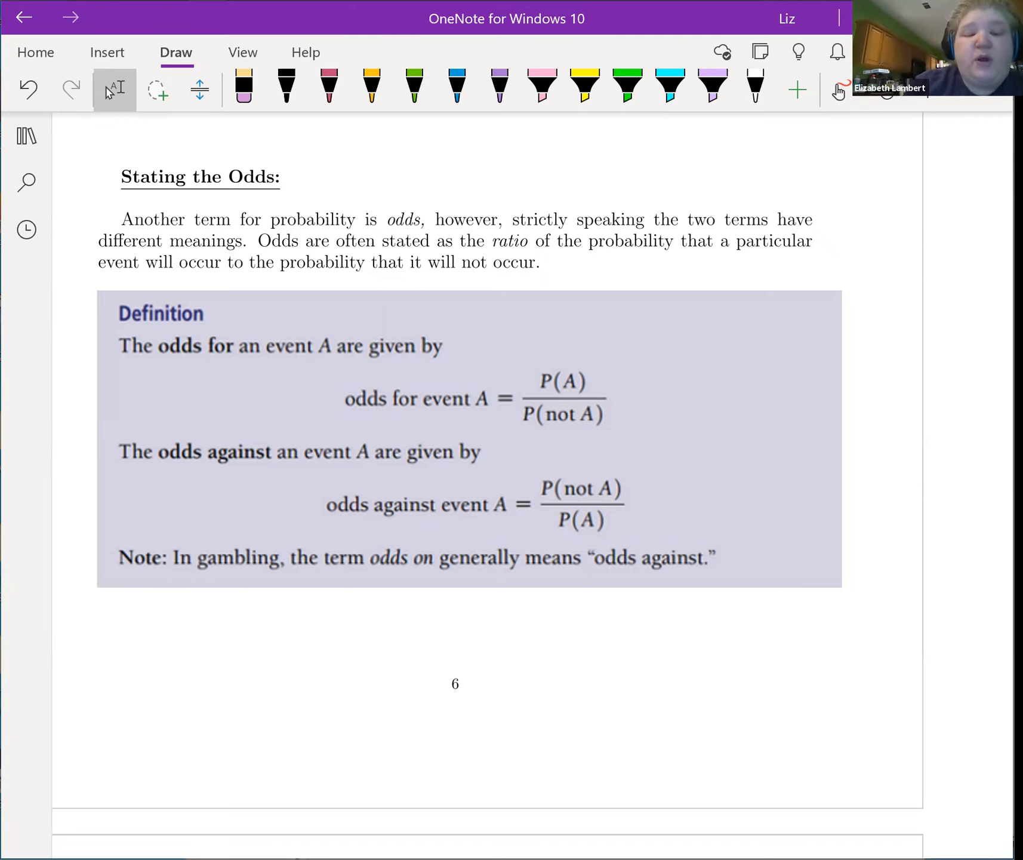
Scroll the odds page until the unanswered Example 9 and Example 10 questions are in view.
left_click(667, 86)
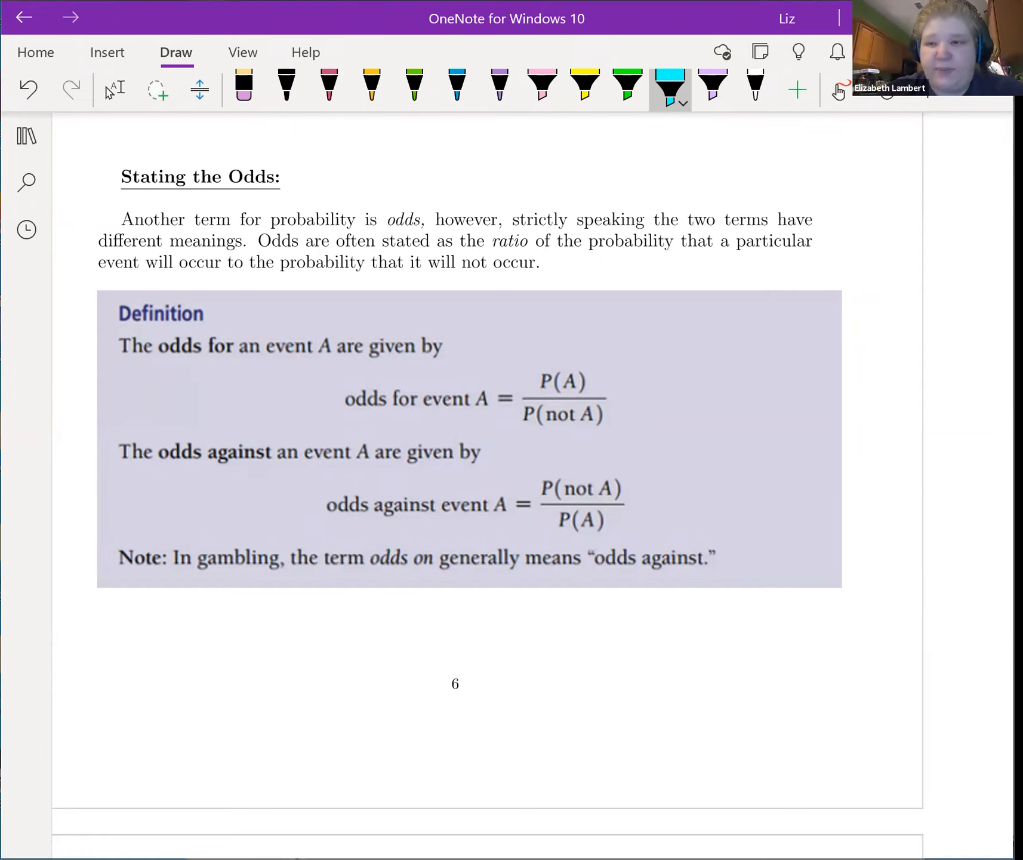
scroll("down", 3)
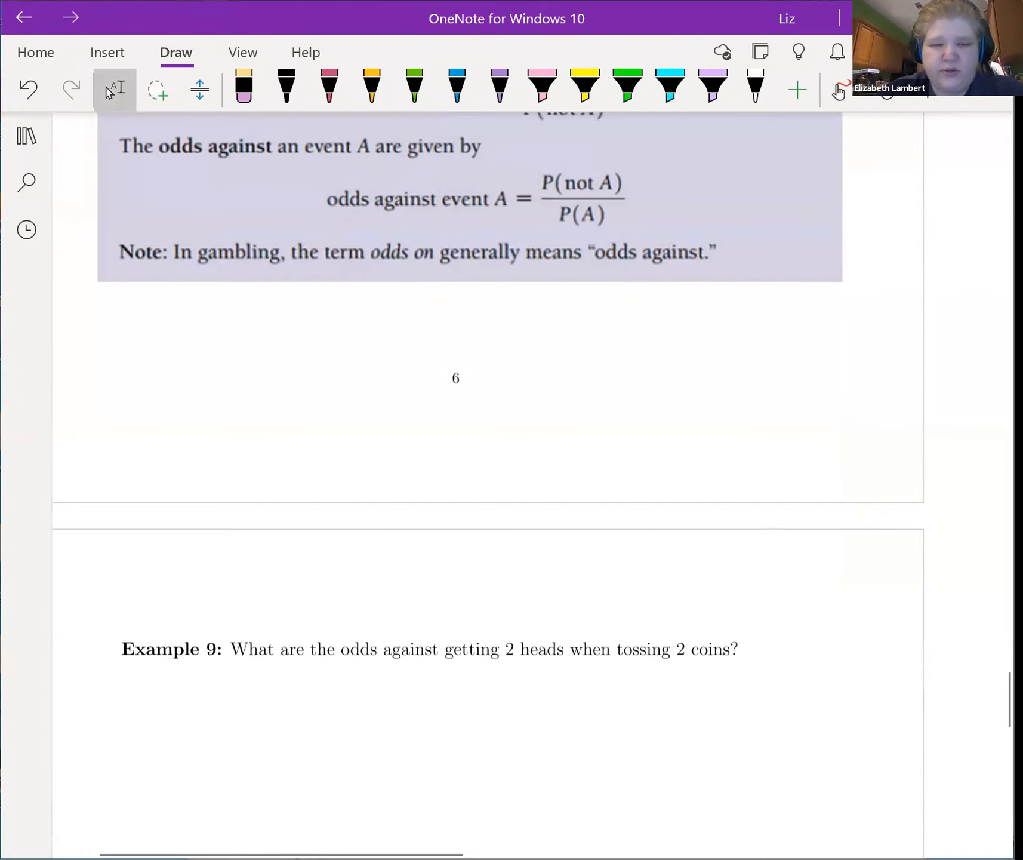
scroll("down", 3)
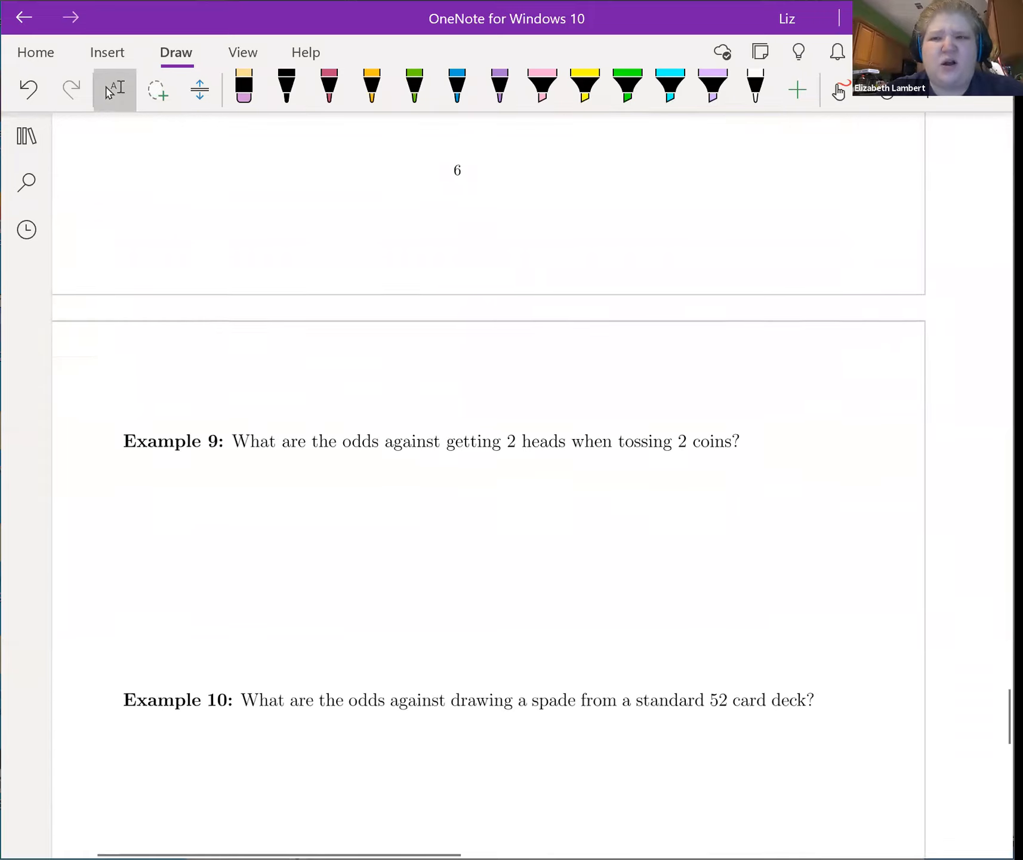
scroll("up", 3)
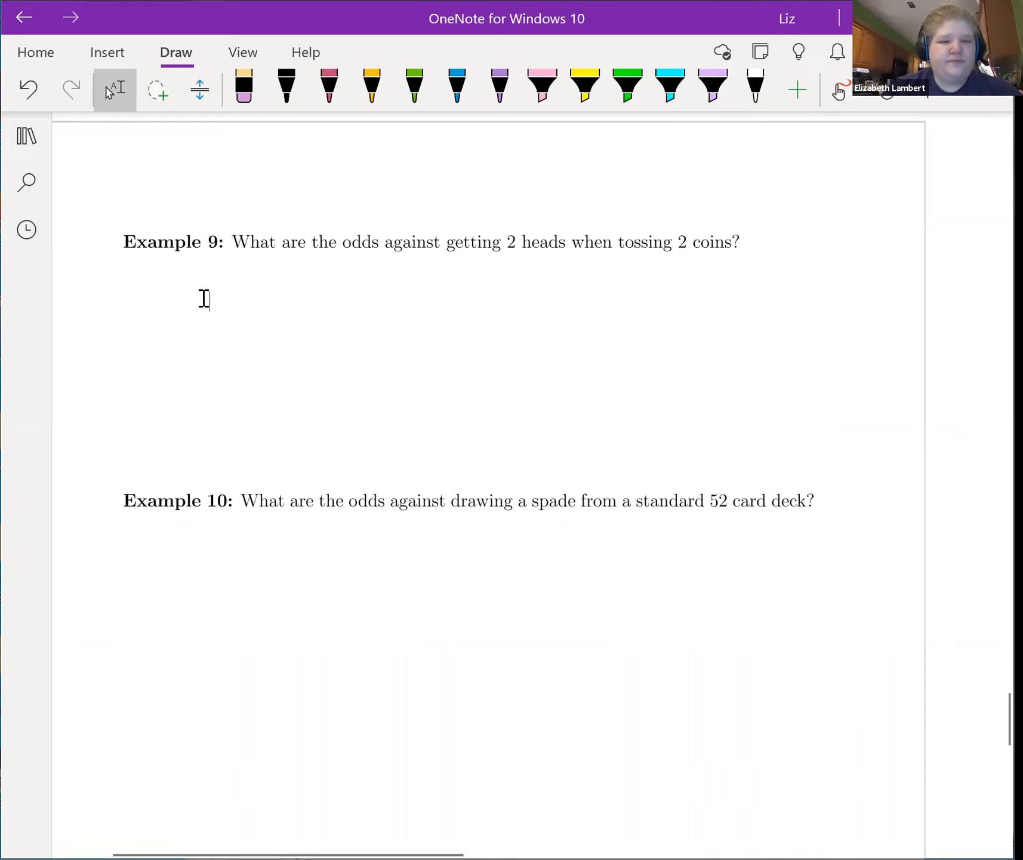
Write Example 9's setup: P(against 2 H) = P(not 2H) over P(2H).
type("P")
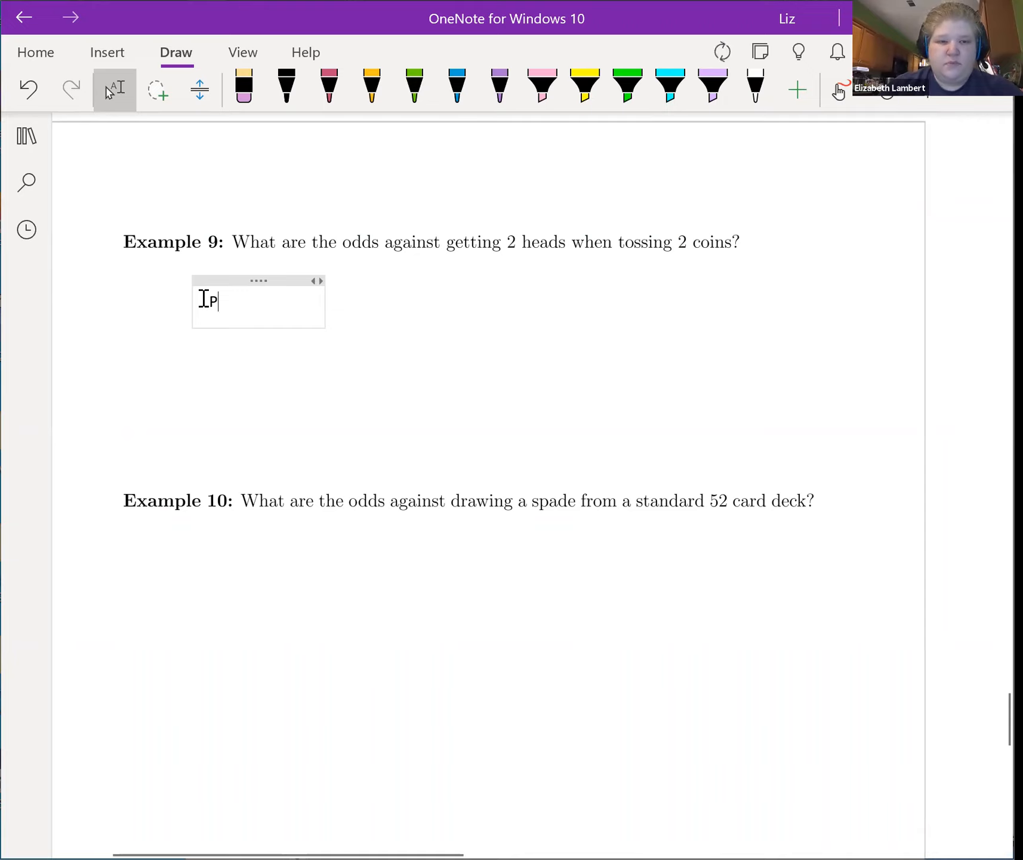
type("(against")
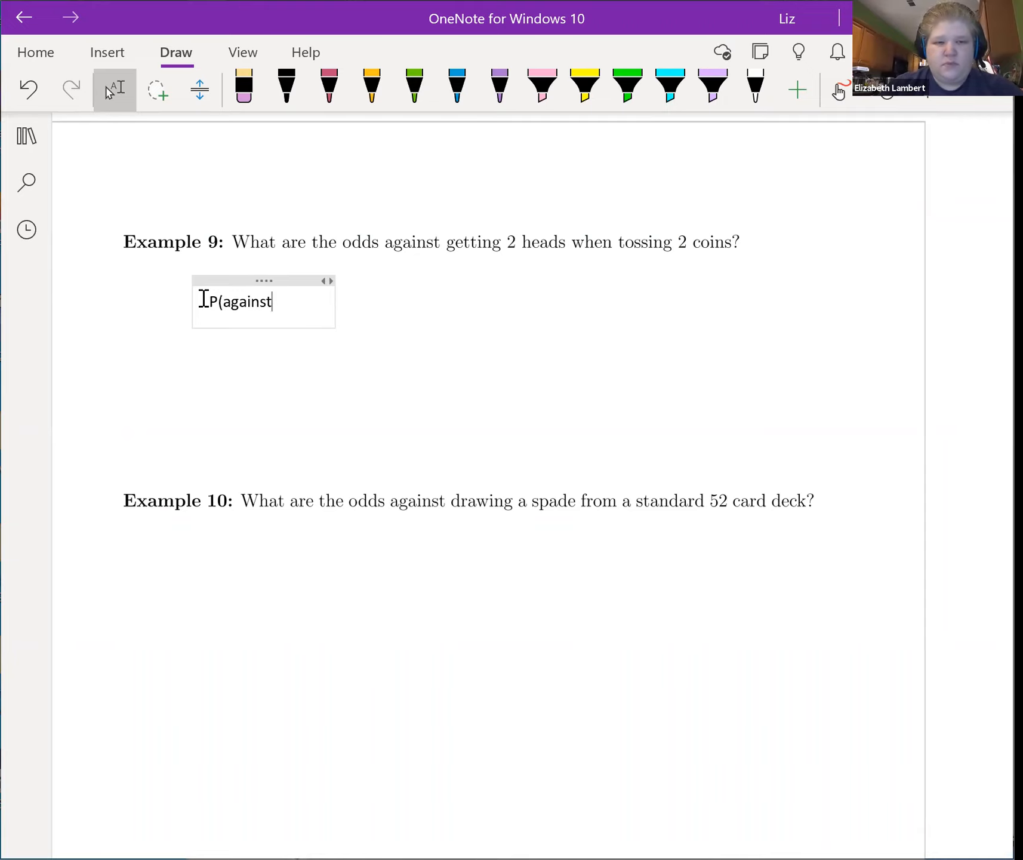
type("2")
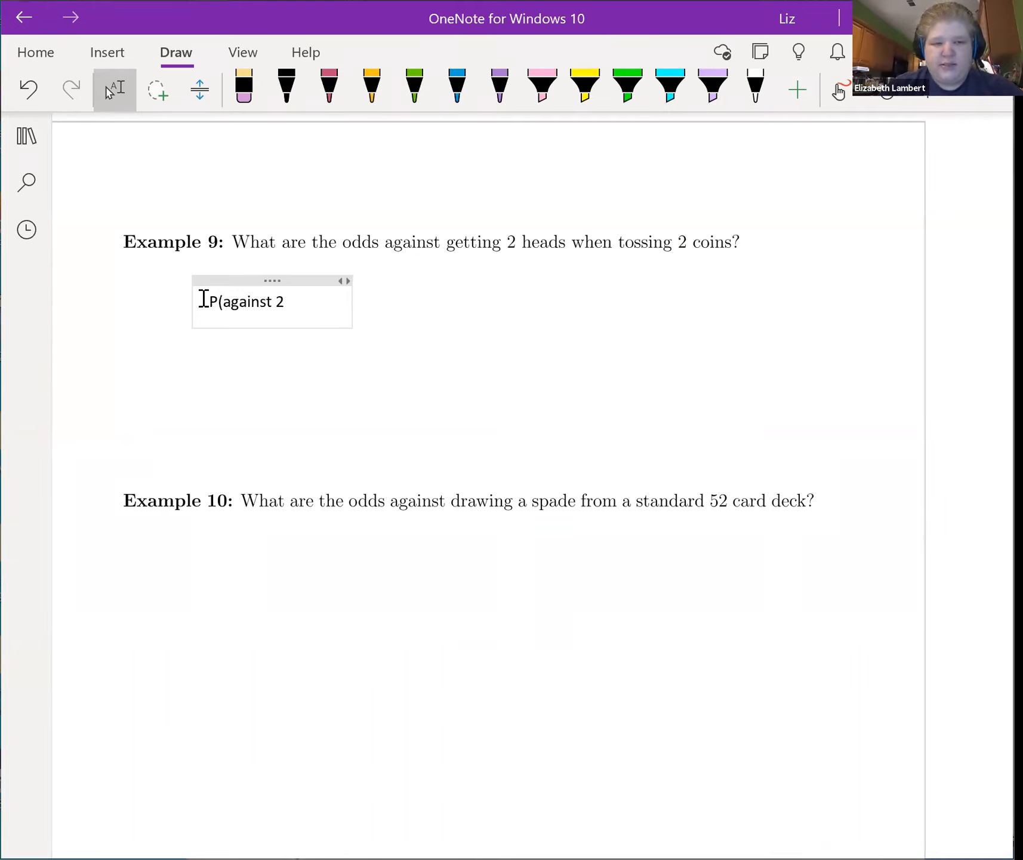
type("H)")
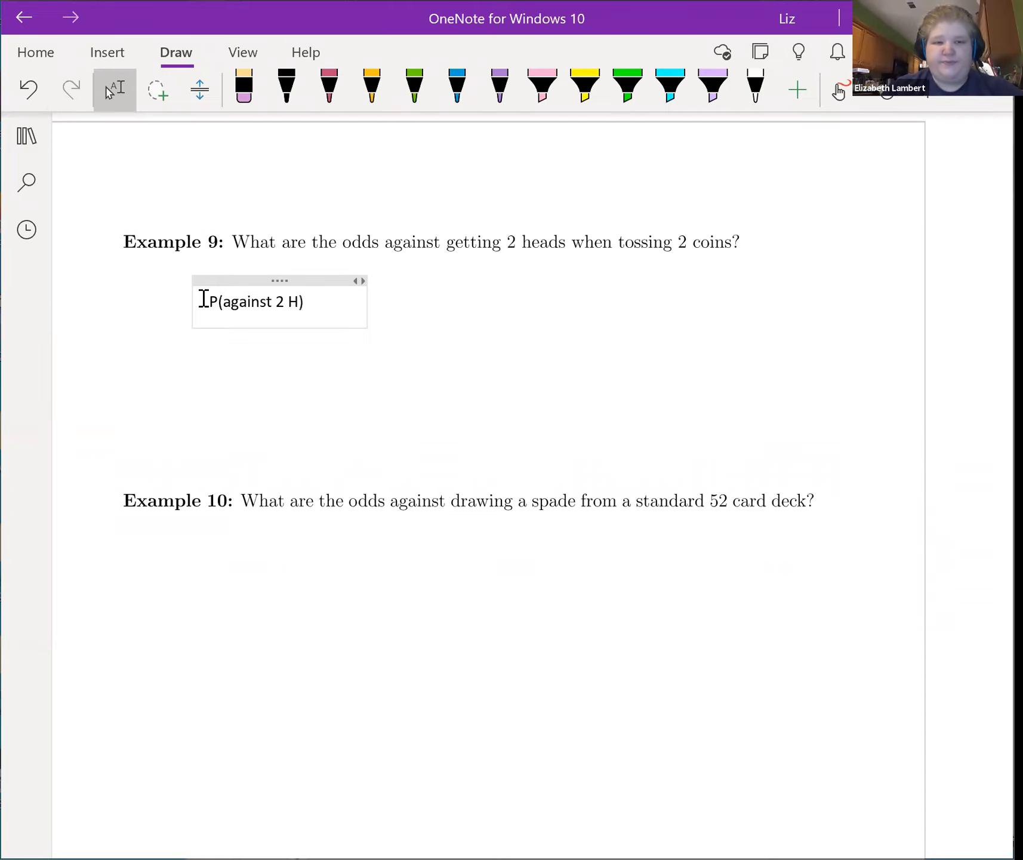
type("=")
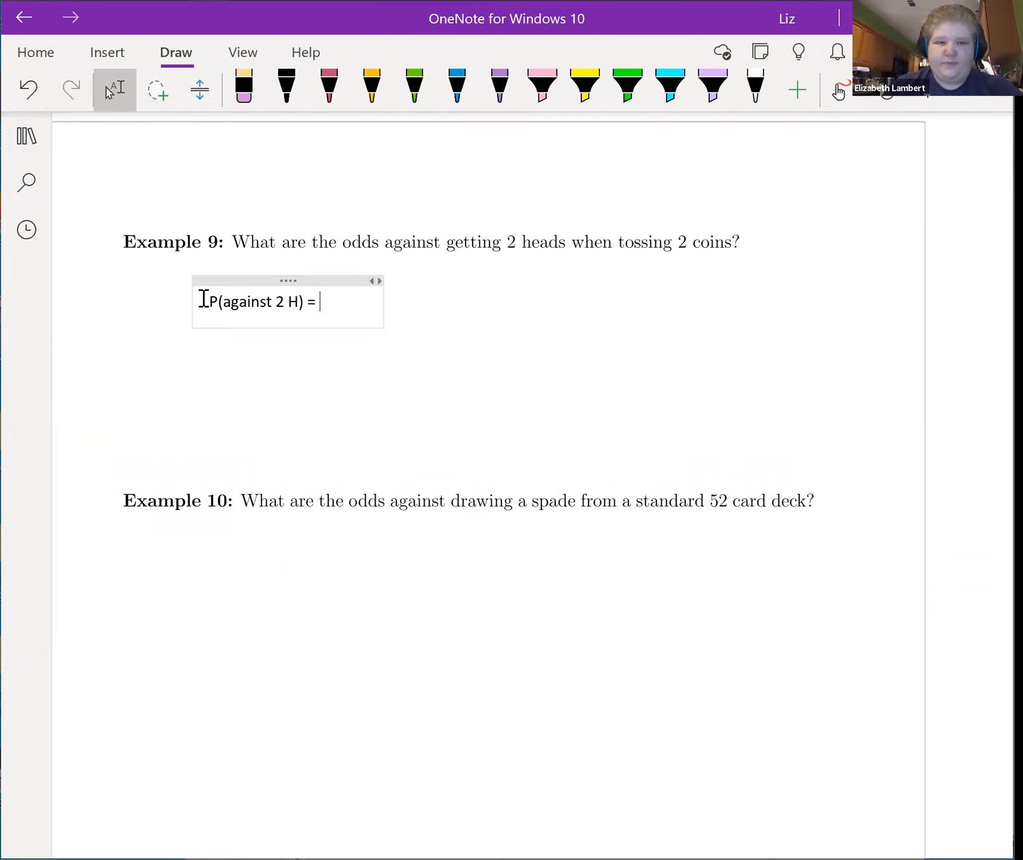
type("P(")
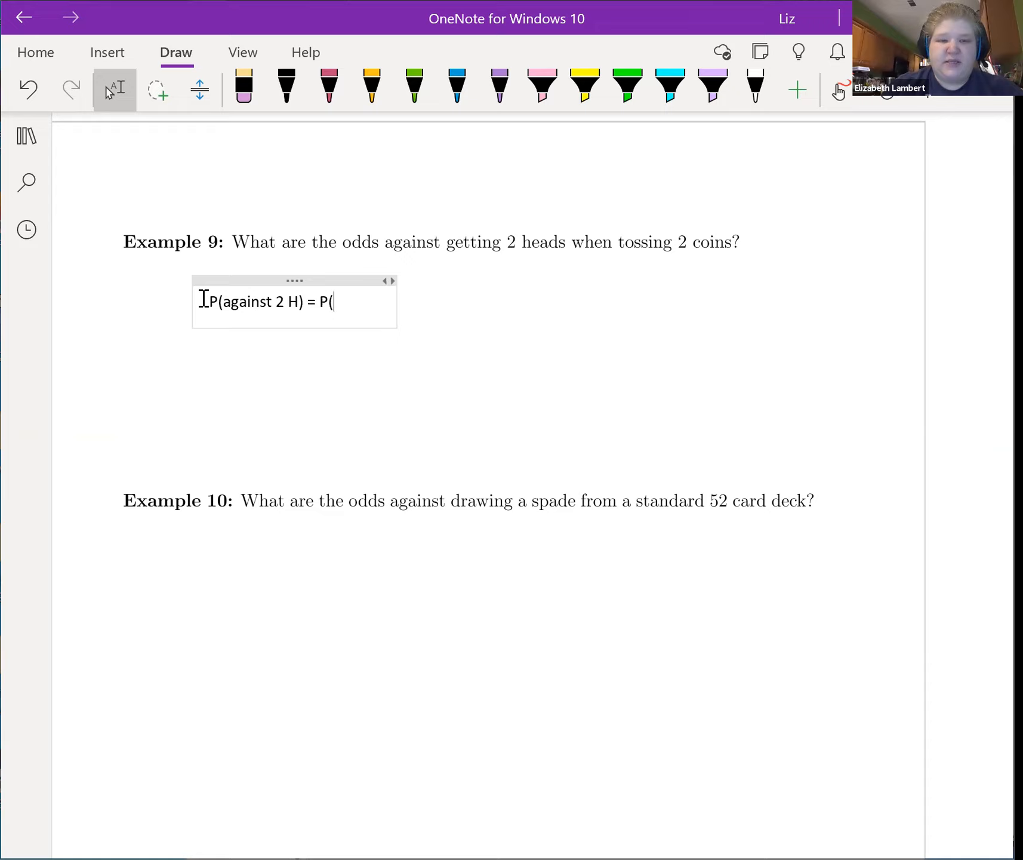
type("not")
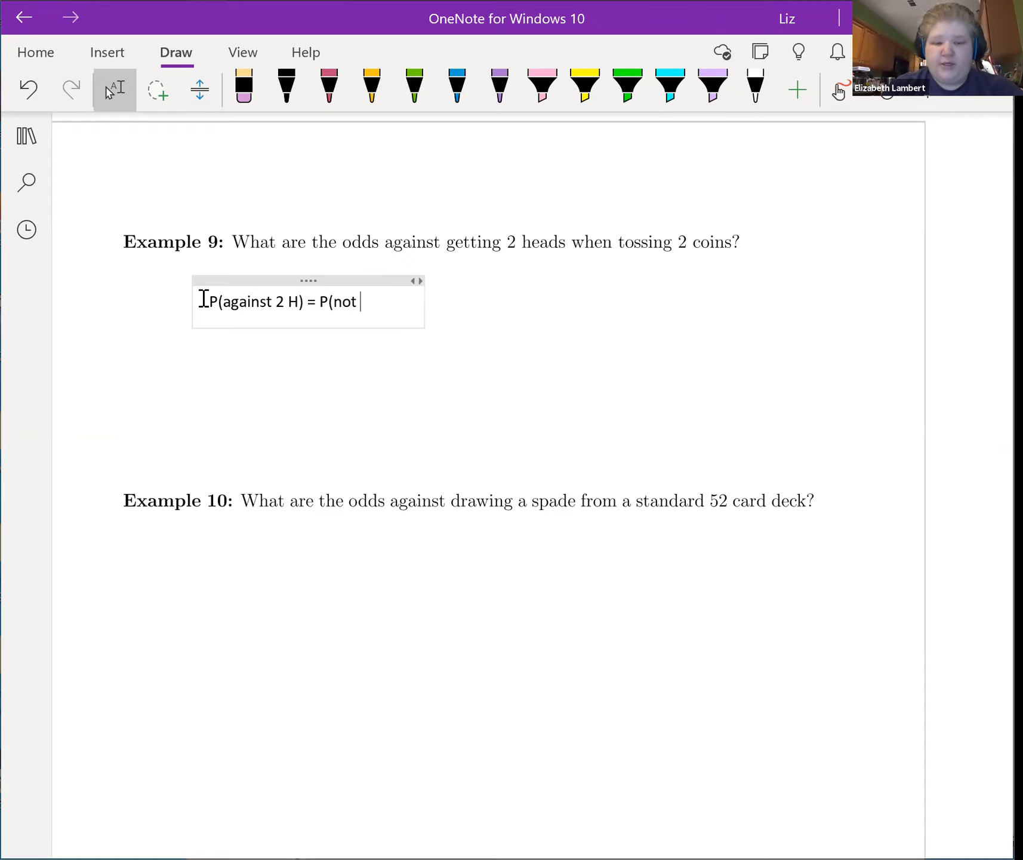
type("2H")
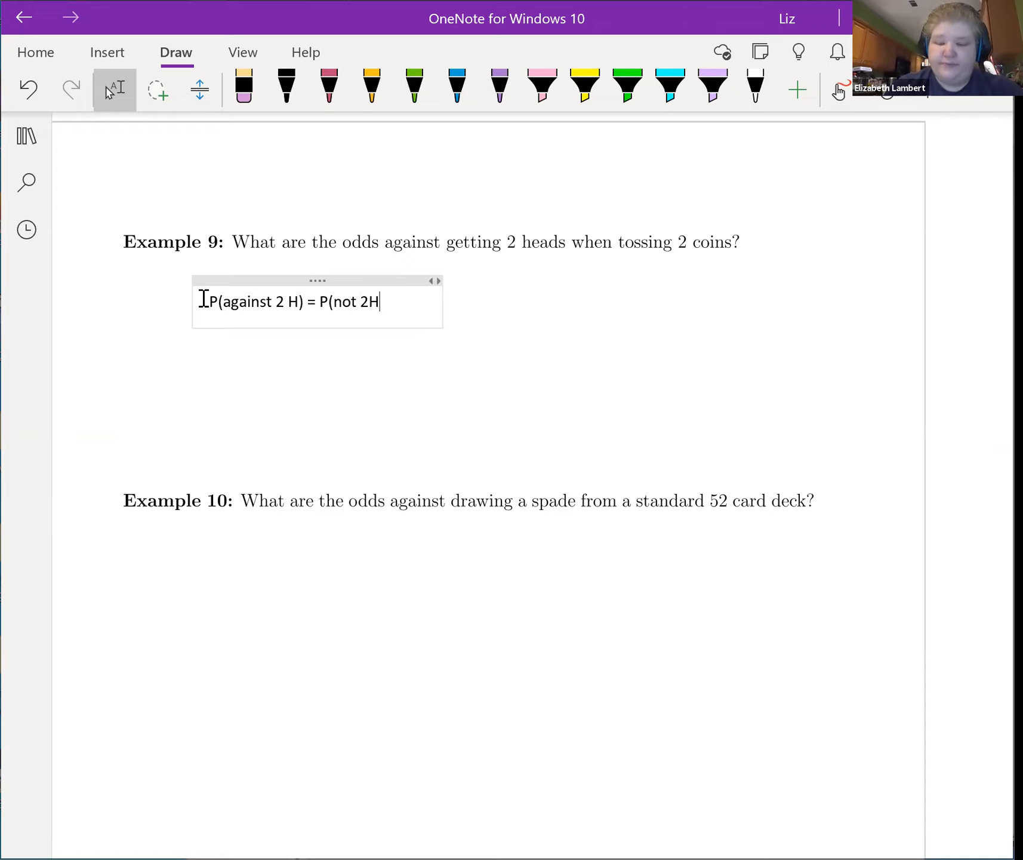
type(")")
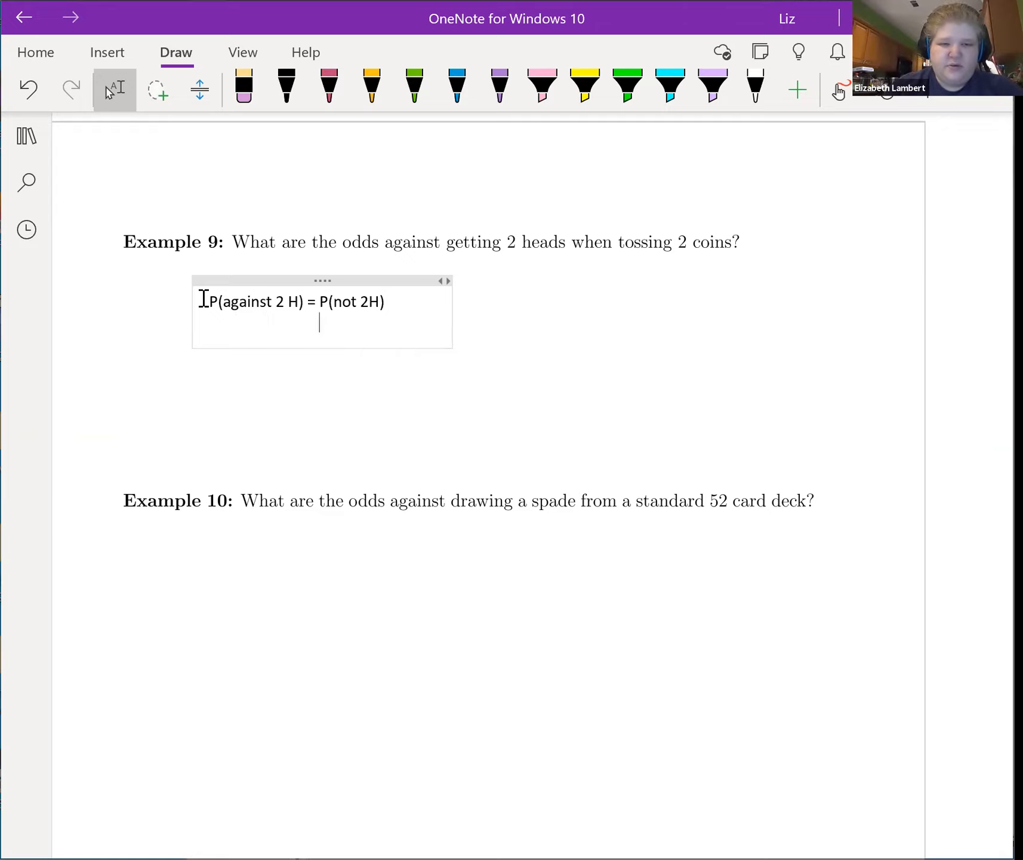
Add P(2H) = 1/4 and P(not 2H) = 1-1/4 = 0.75 =3/4.
type("P(")
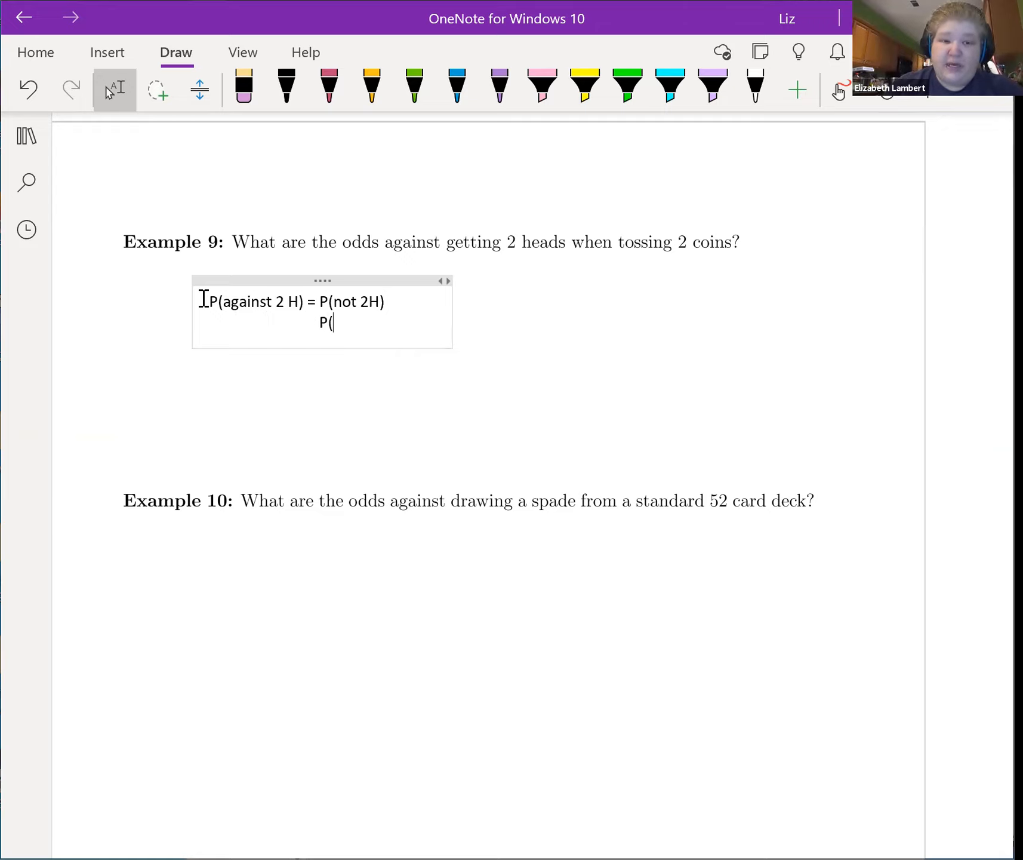
type("2H")
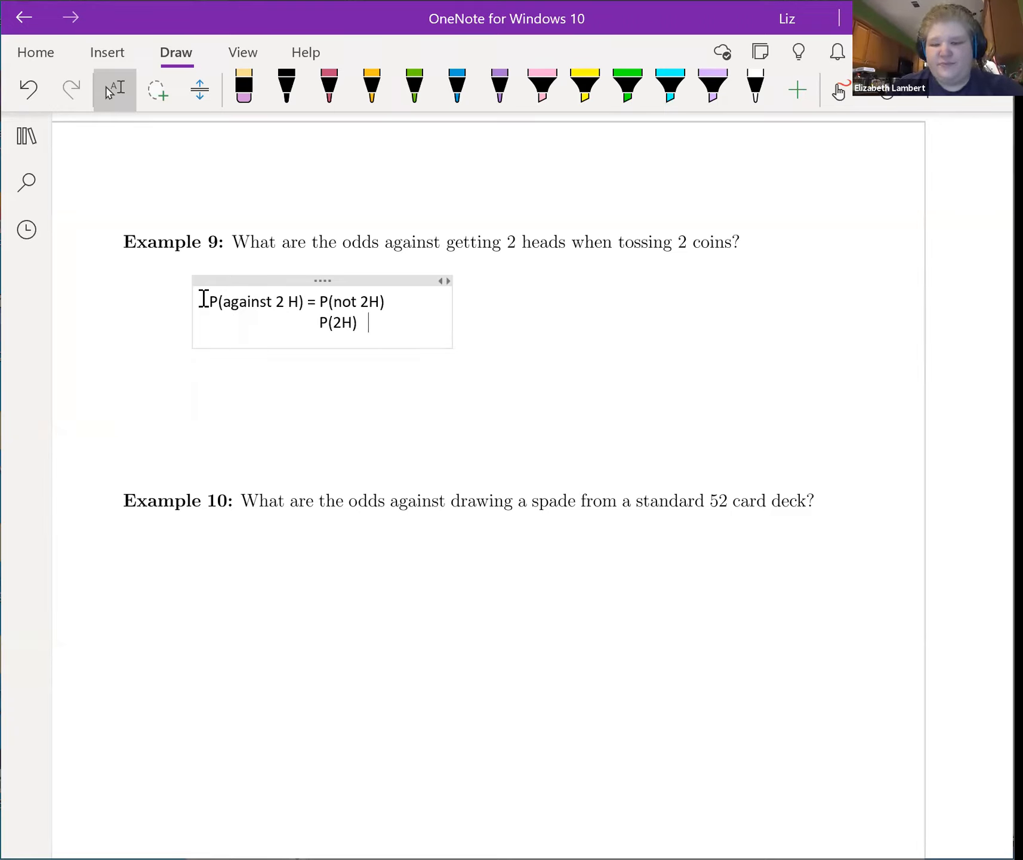
type("=")
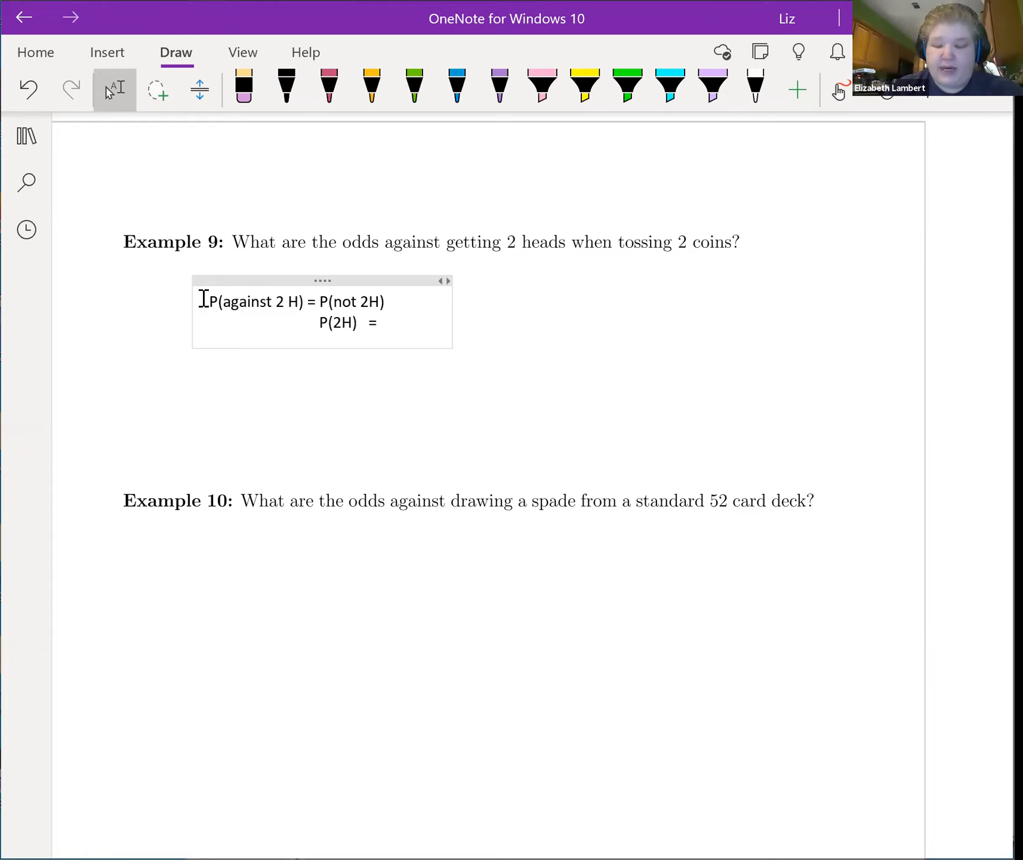
type("1/4")
type(" =")
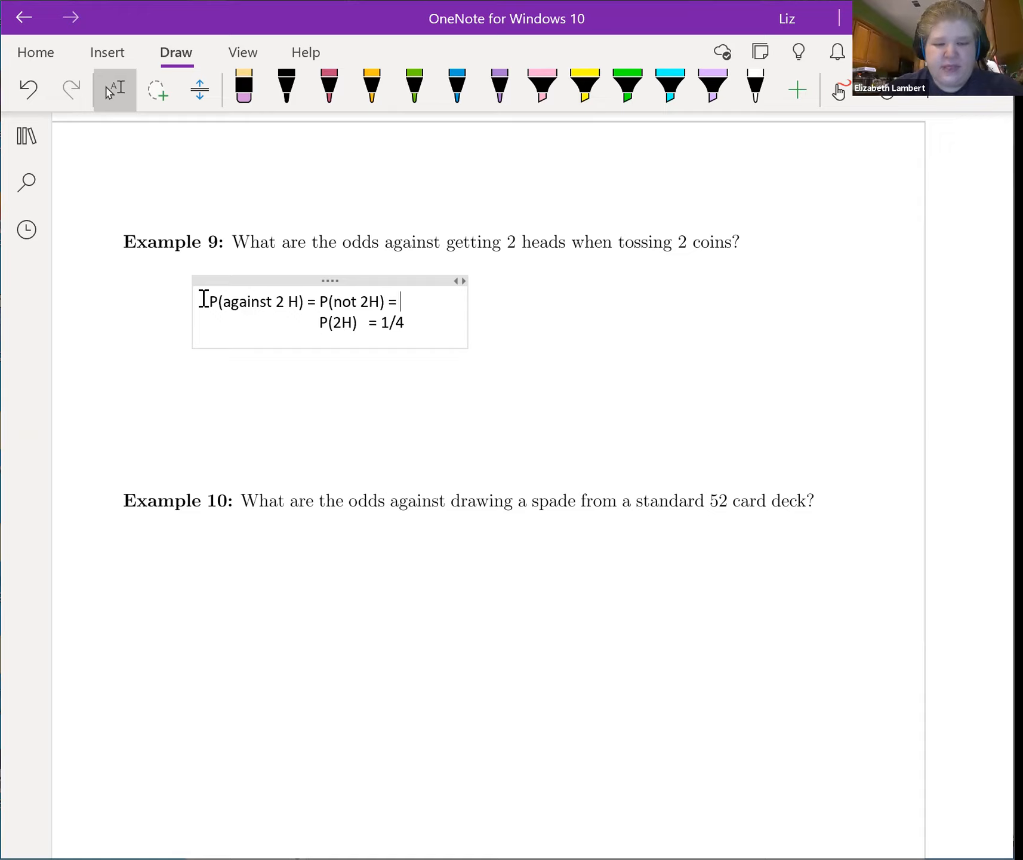
type("1")
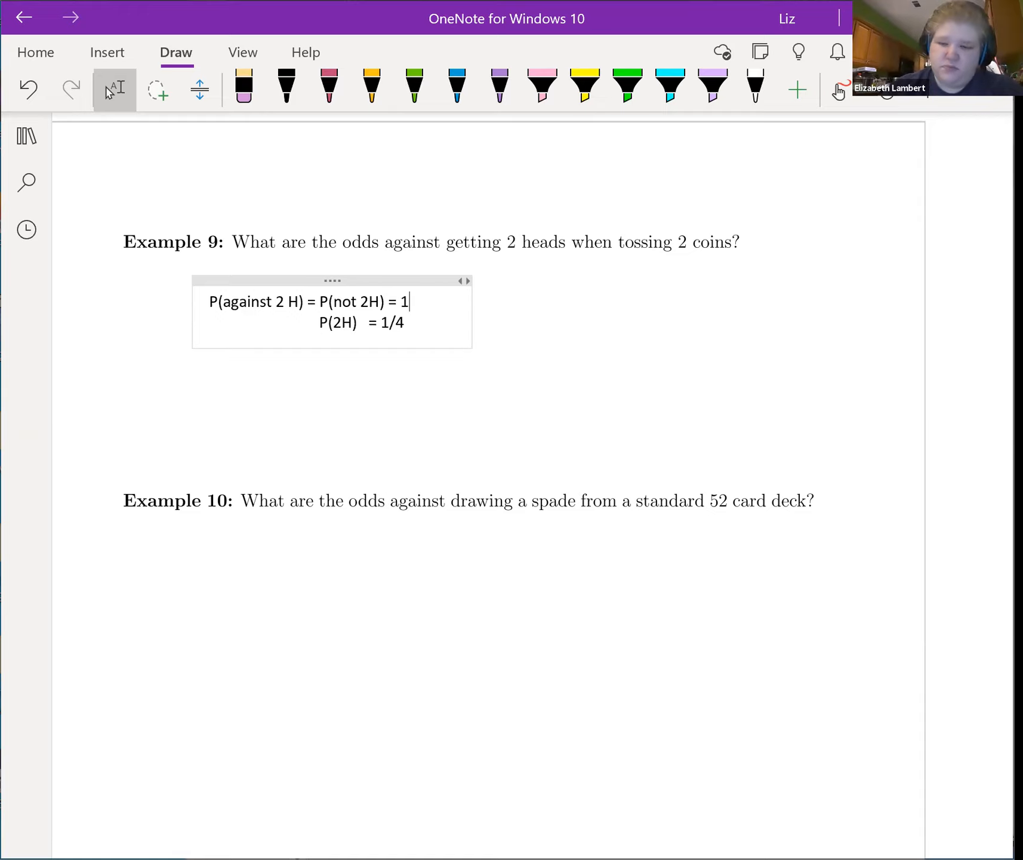
type("-1/")
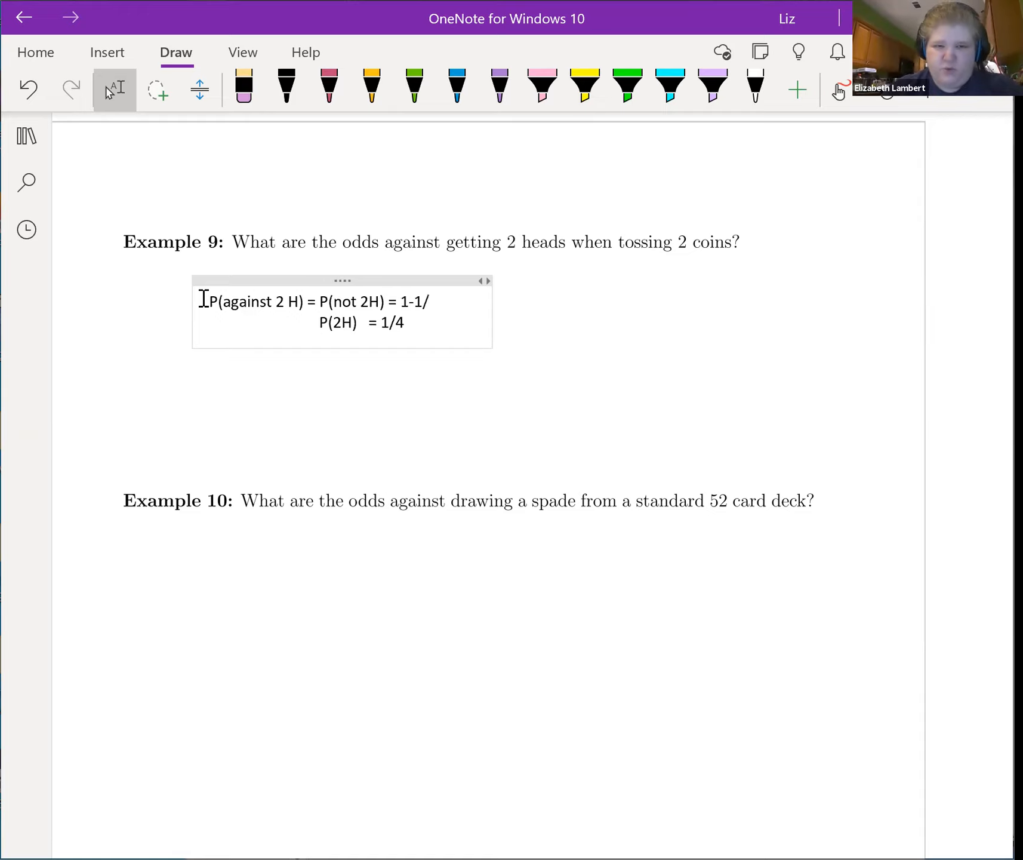
type("4 = 0.75")
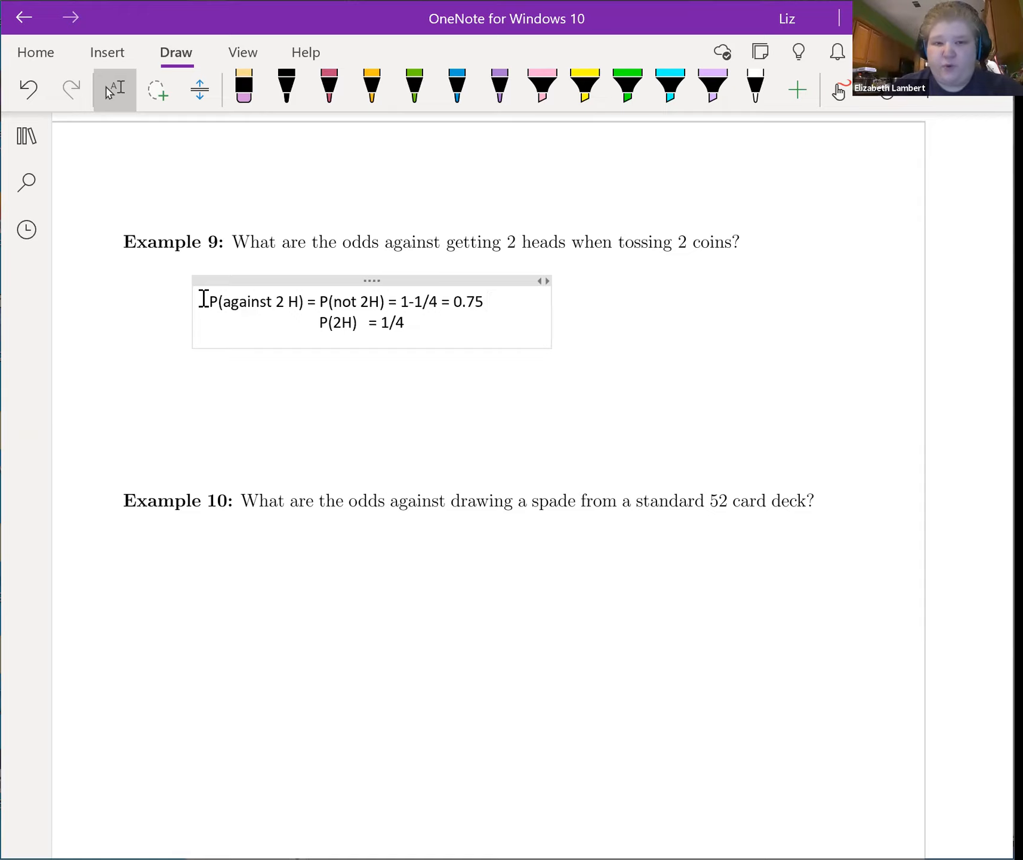
type("=3")
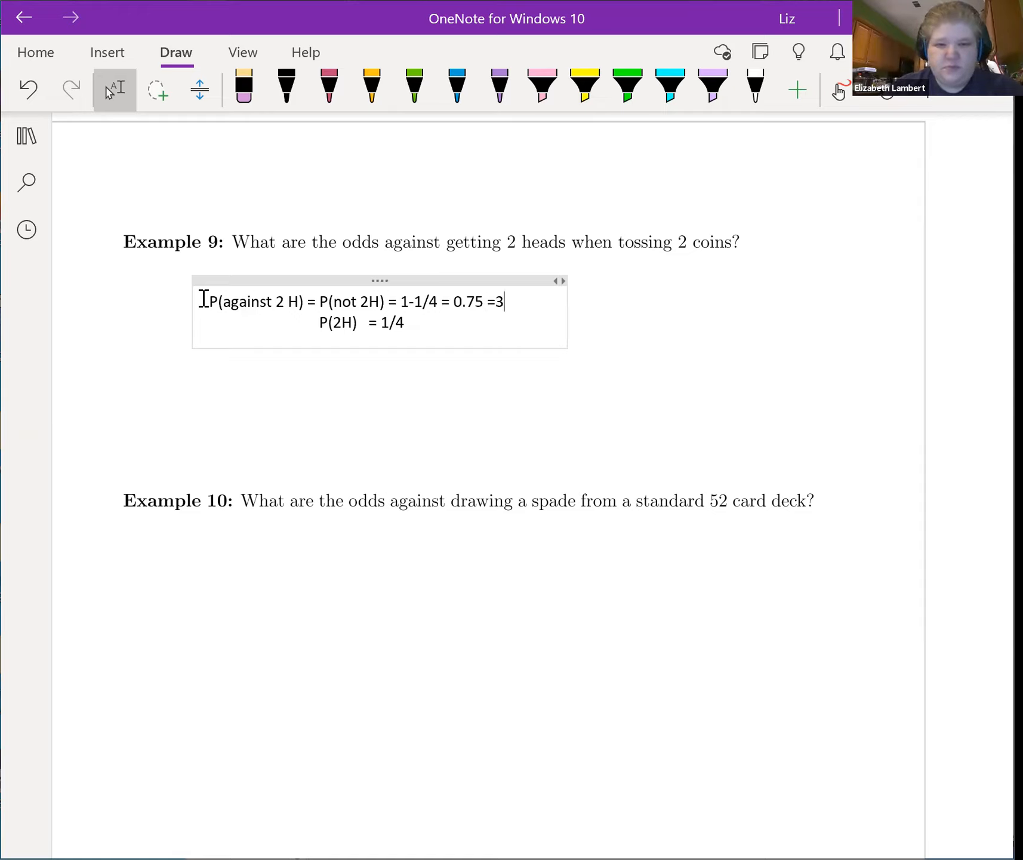
type("/4")
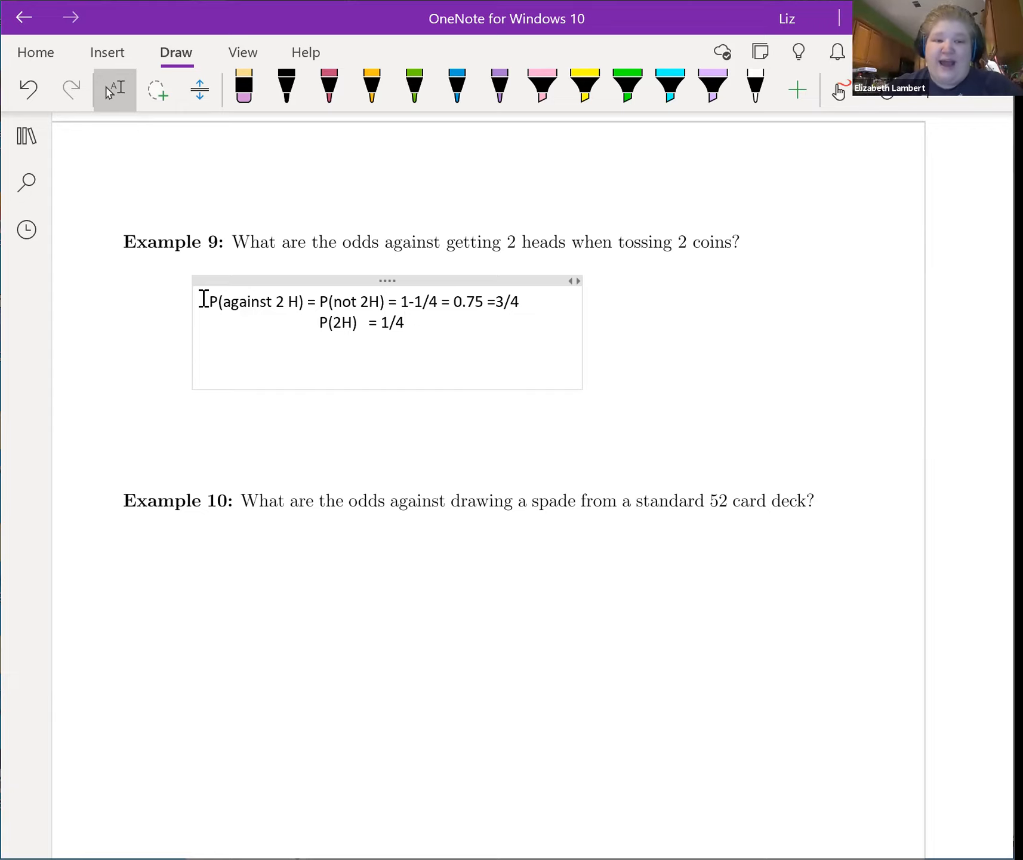
Write Odds against 2 H = (3/4) / (1/4) = 3 under Example 9.
type("Odds")
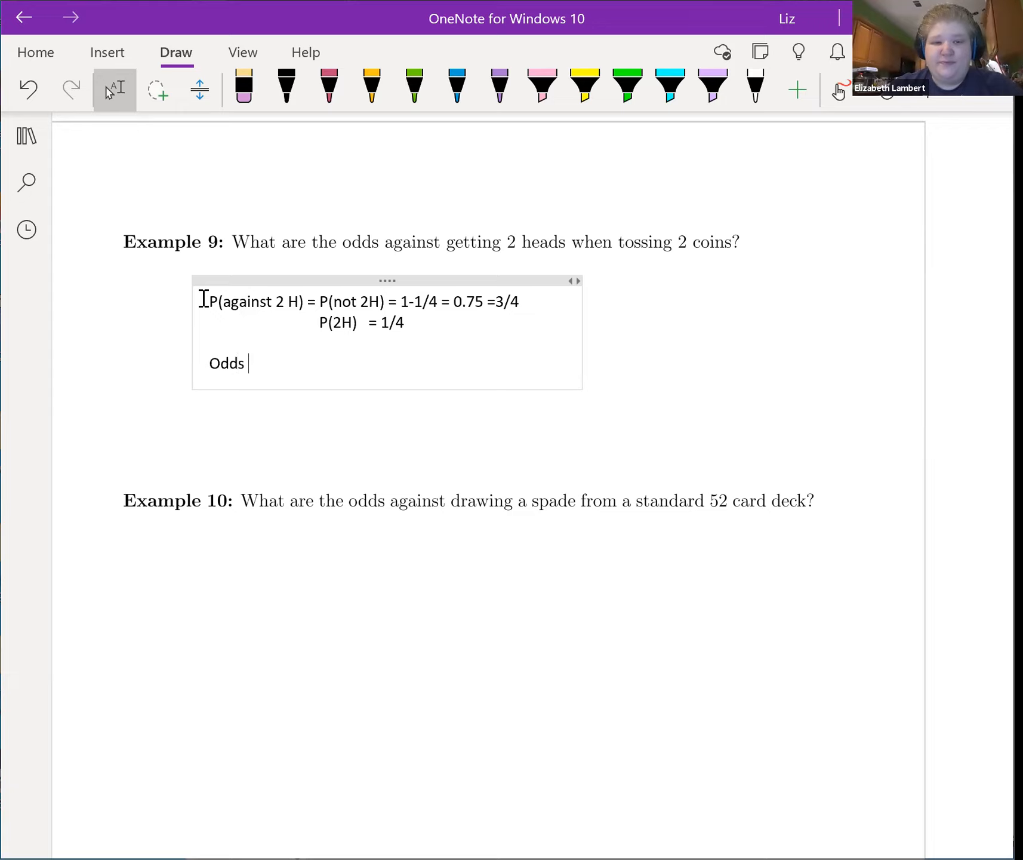
type("against")
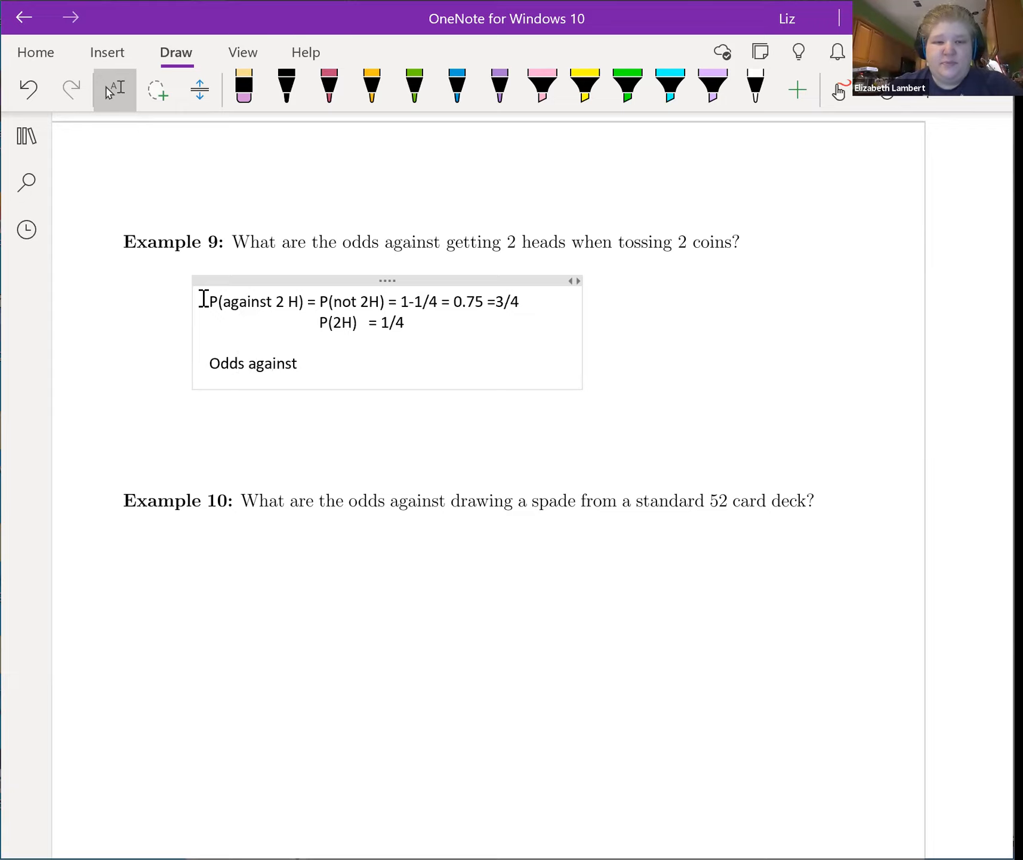
type("2")
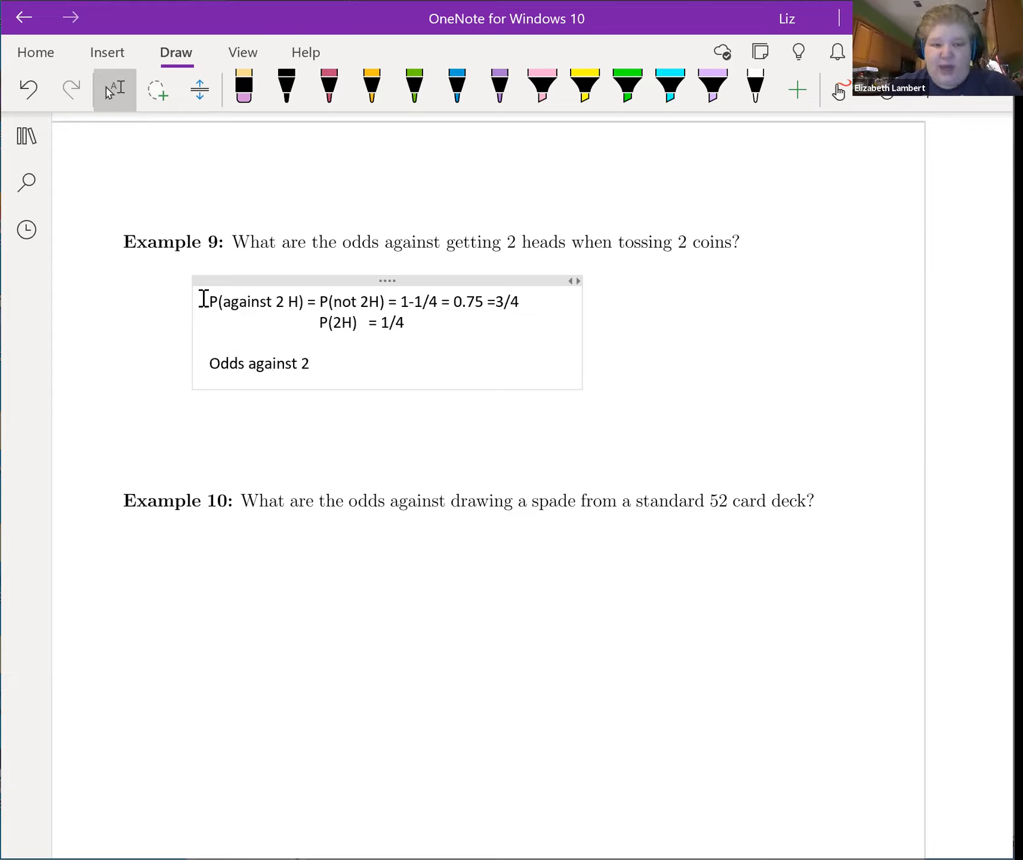
type("H =")
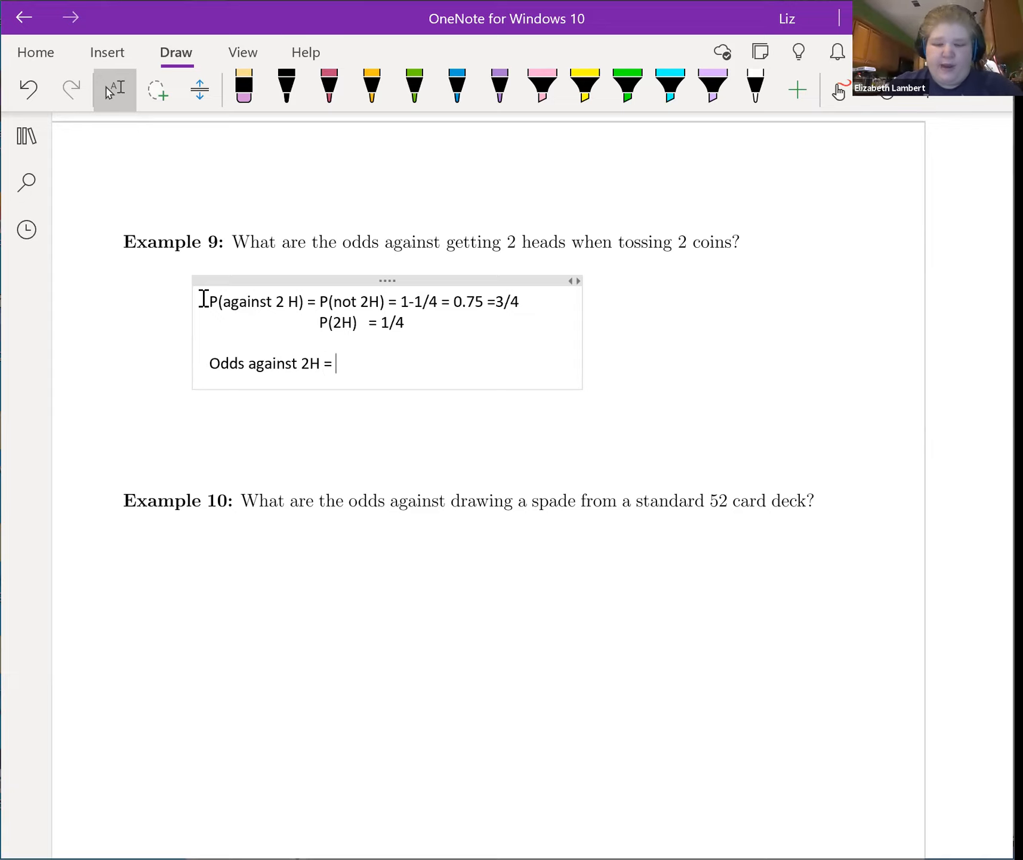
type("(3/4")
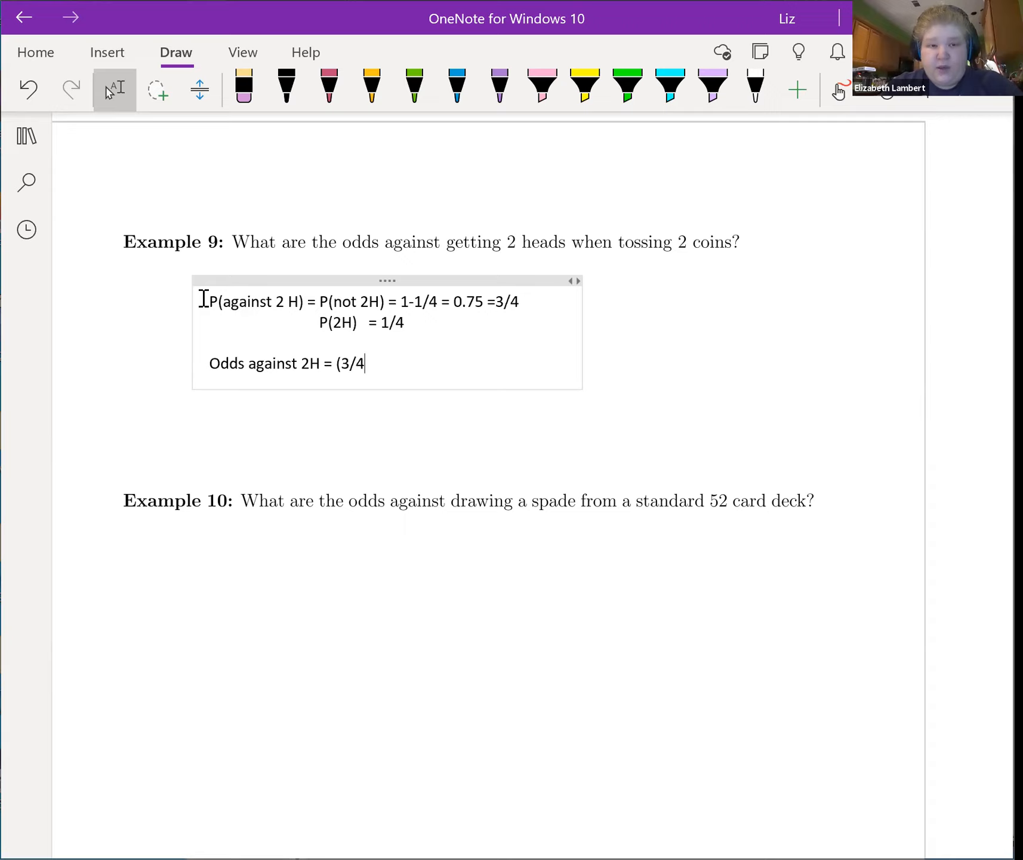
type(") /")
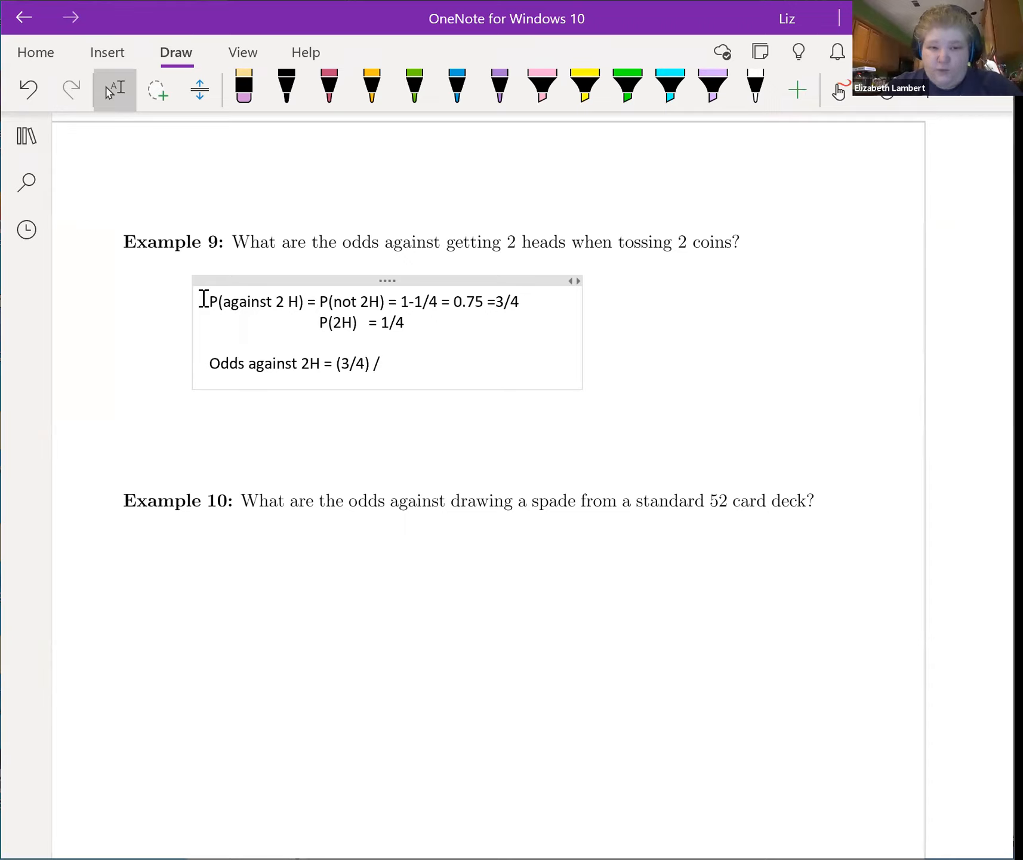
type("(1/")
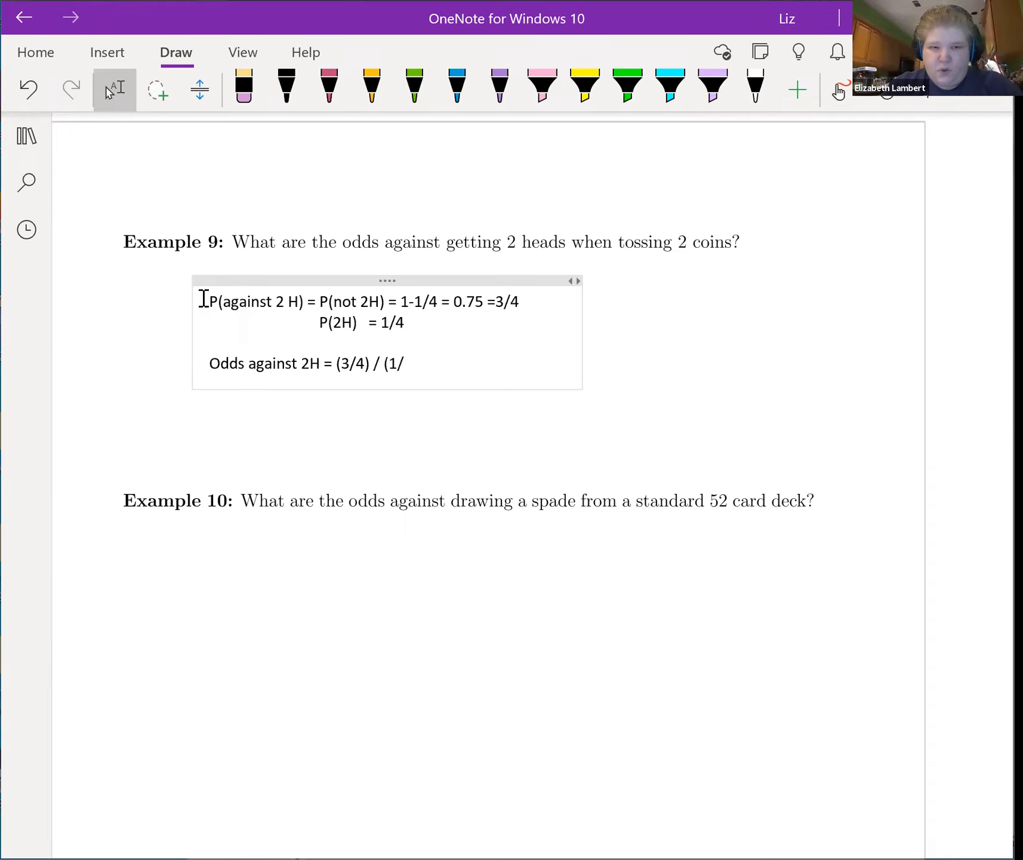
type("4)")
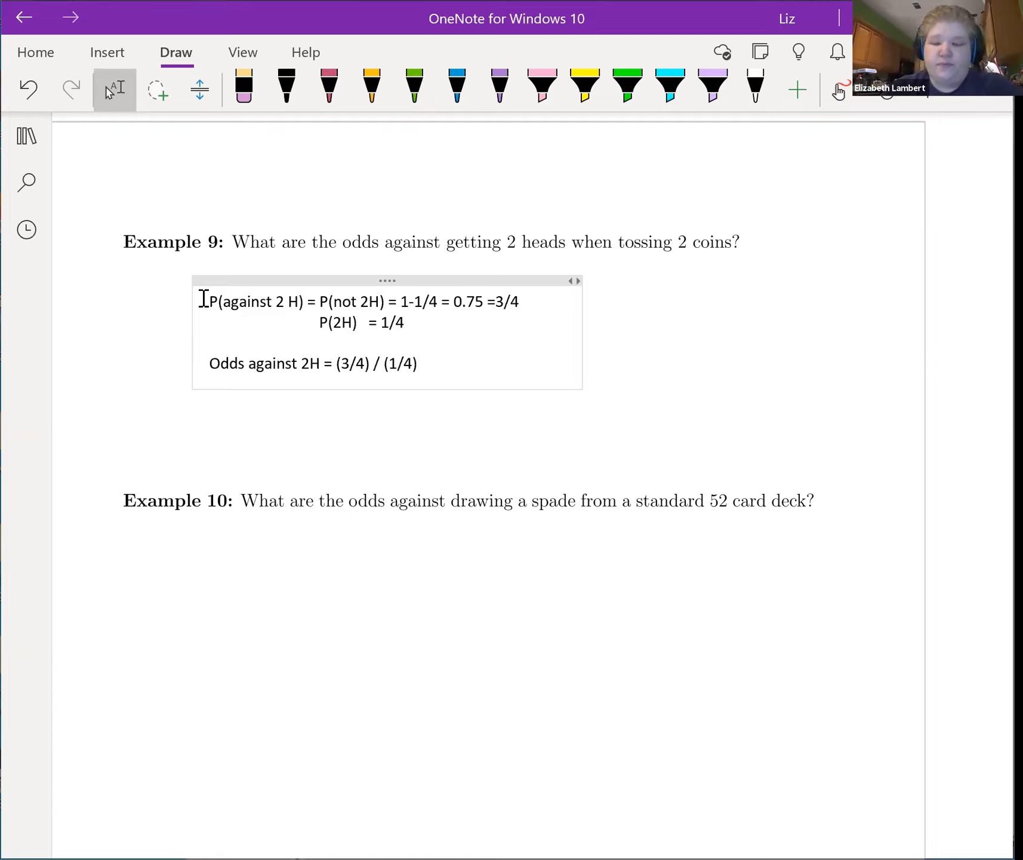
type("= 3")
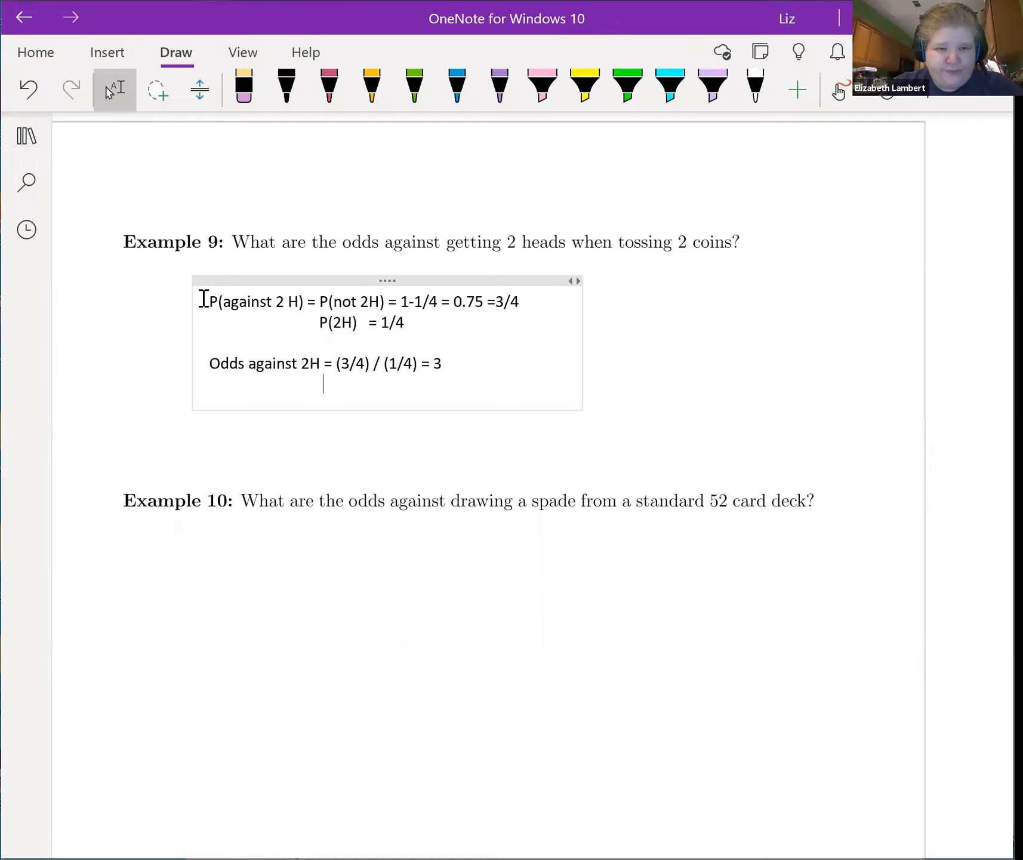
Add the alternative line = 3/4 / 1/4 = 0.1875 after the odds result.
type("=")
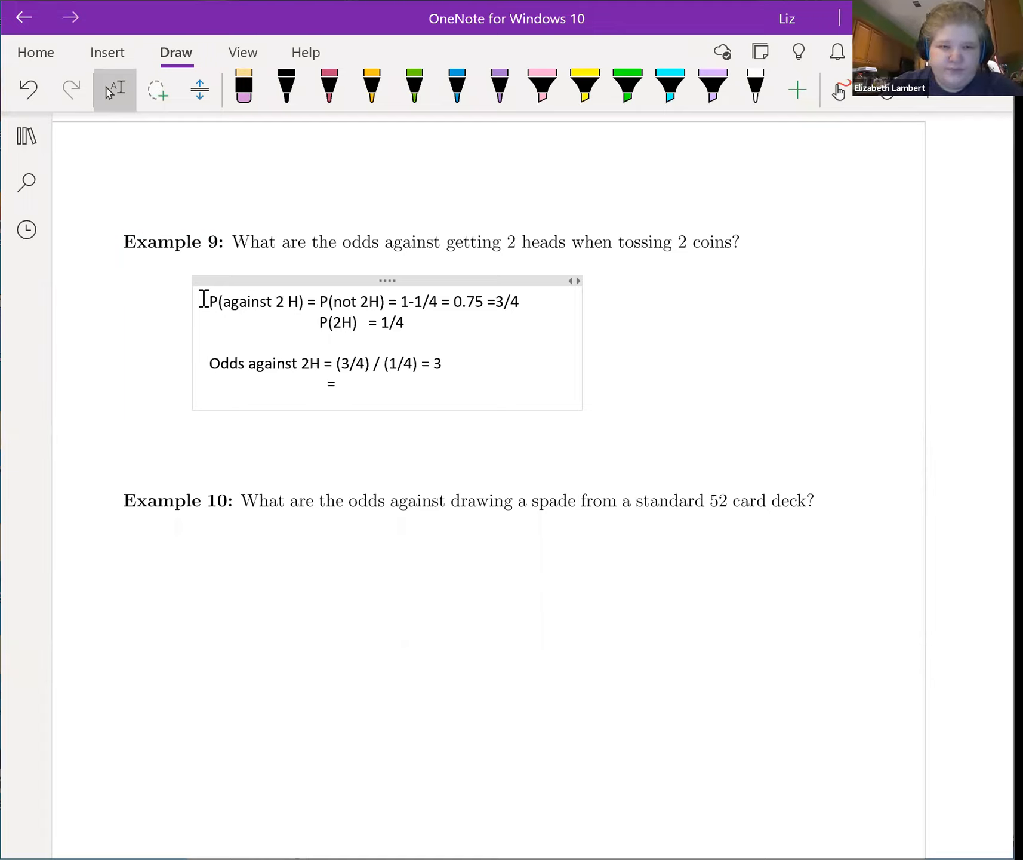
type("3/4")
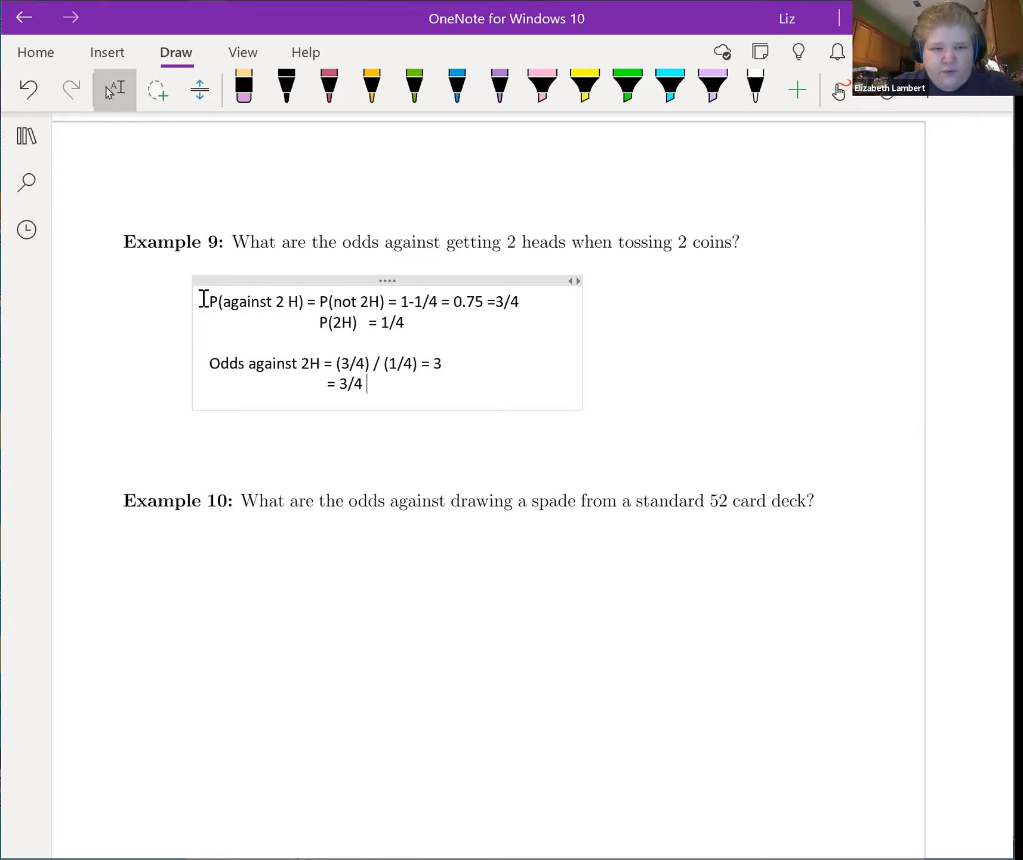
type("/ 1/4")
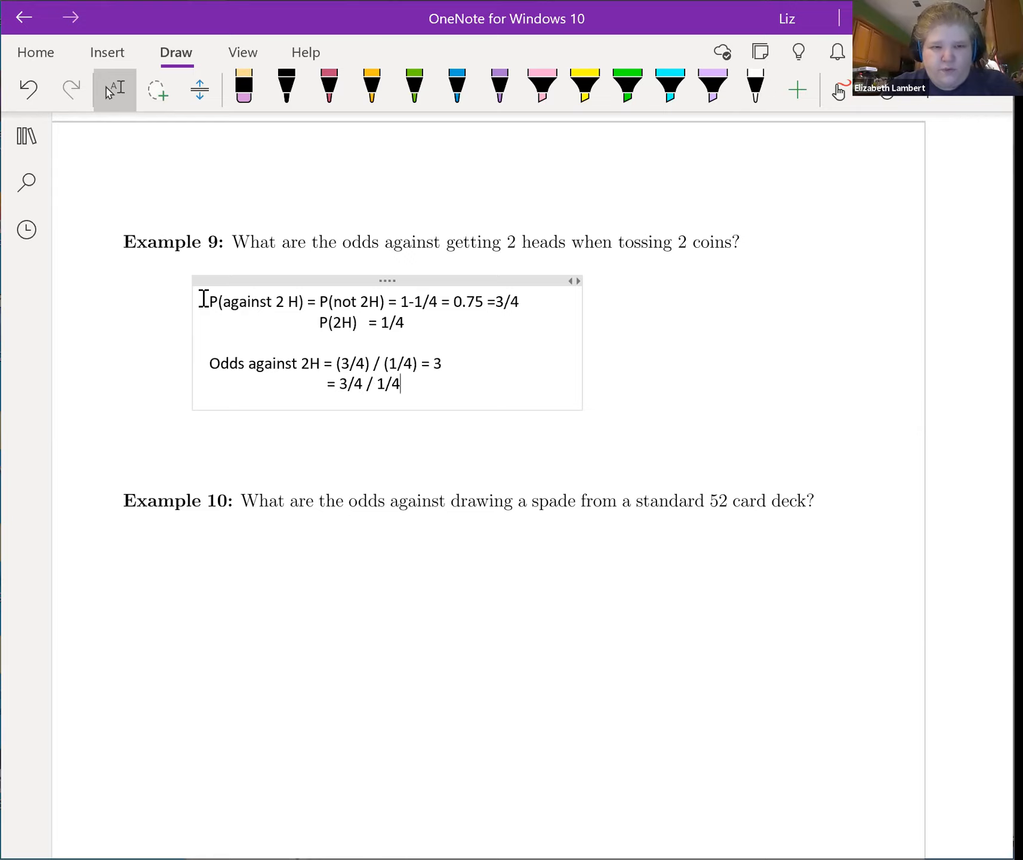
type("= 0.1875")
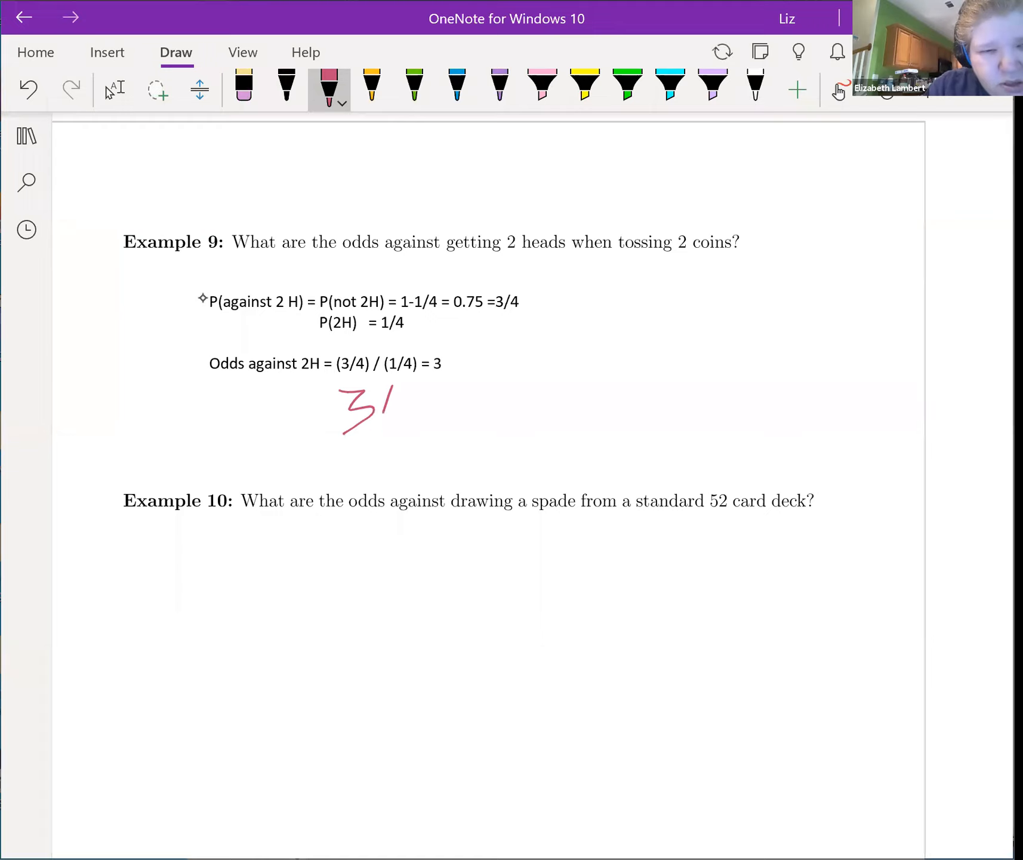
Ink a red stacked fraction 3/4 over 1/4 beneath Example 9's answer.
left_click_drag(382, 391, 418, 444)
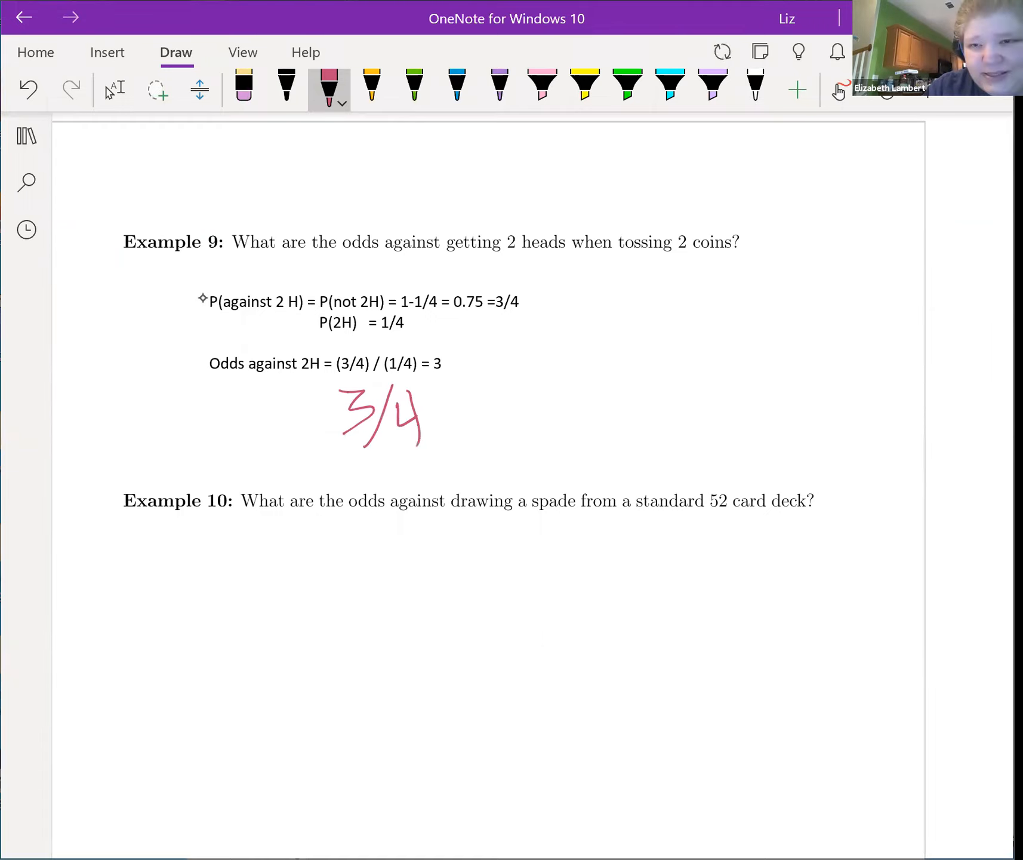
left_click_drag(320, 451, 486, 438)
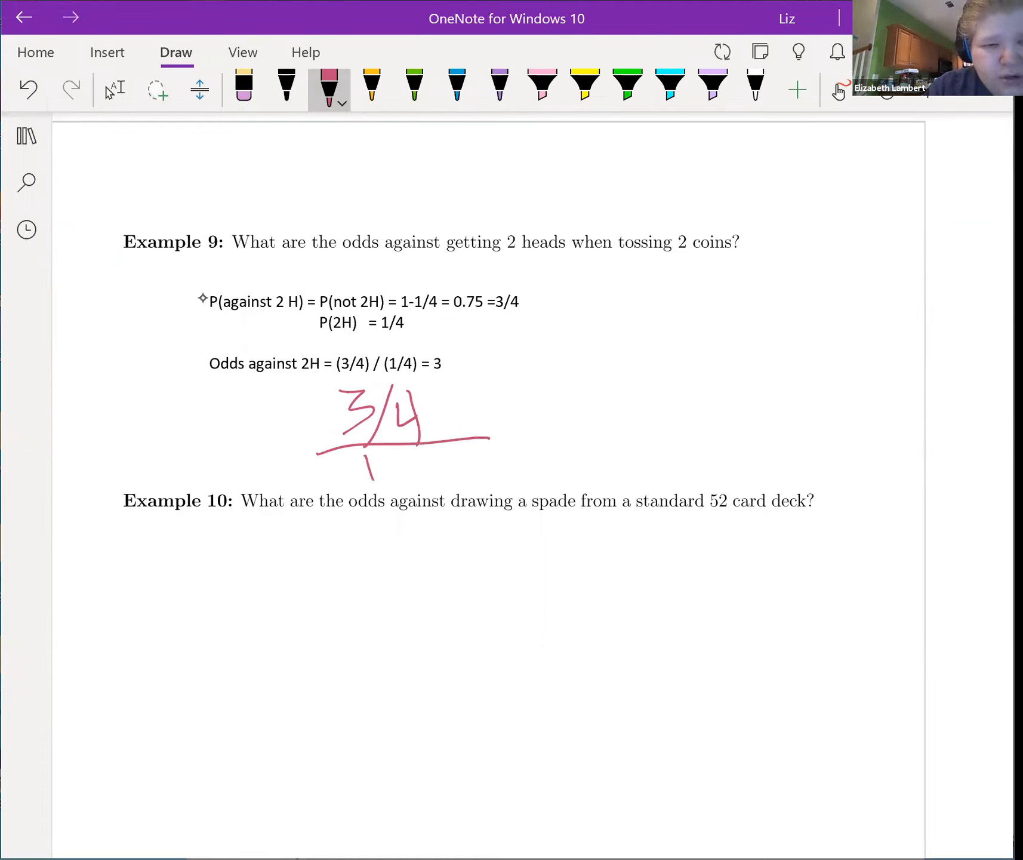
left_click_drag(373, 450, 444, 477)
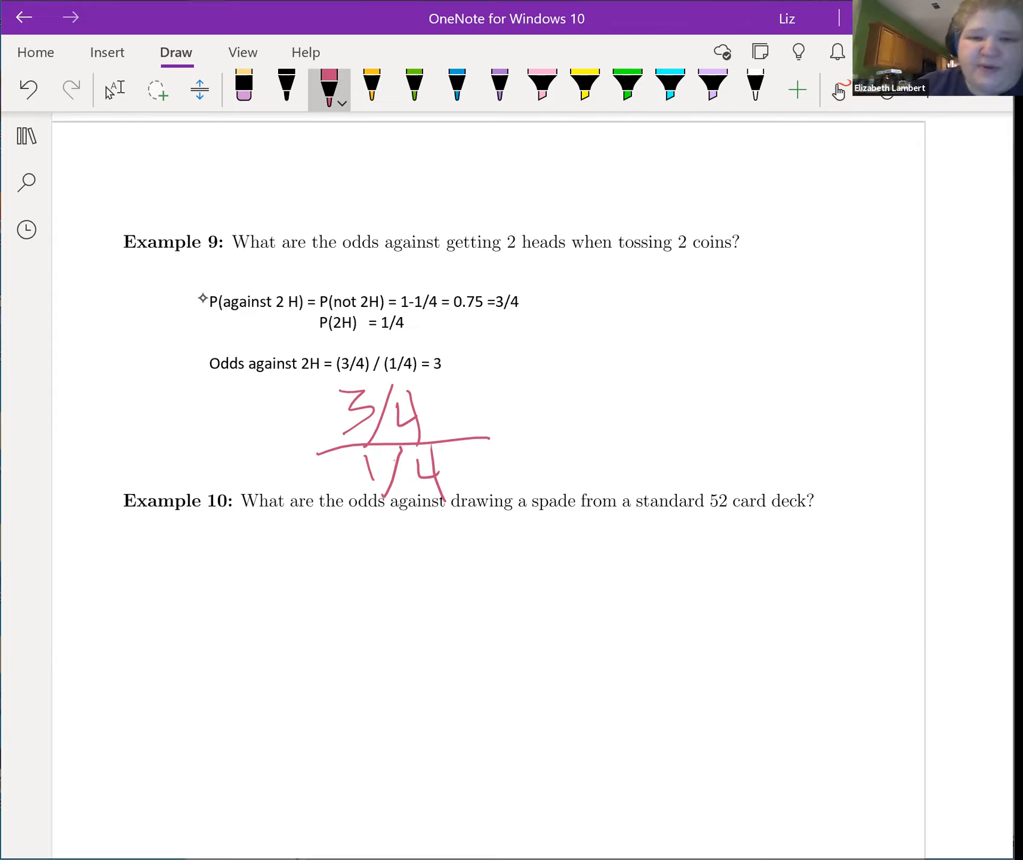
Handwrite a green stacked fraction 3/4 over 1/4 to the right of Example 9.
left_click(414, 89)
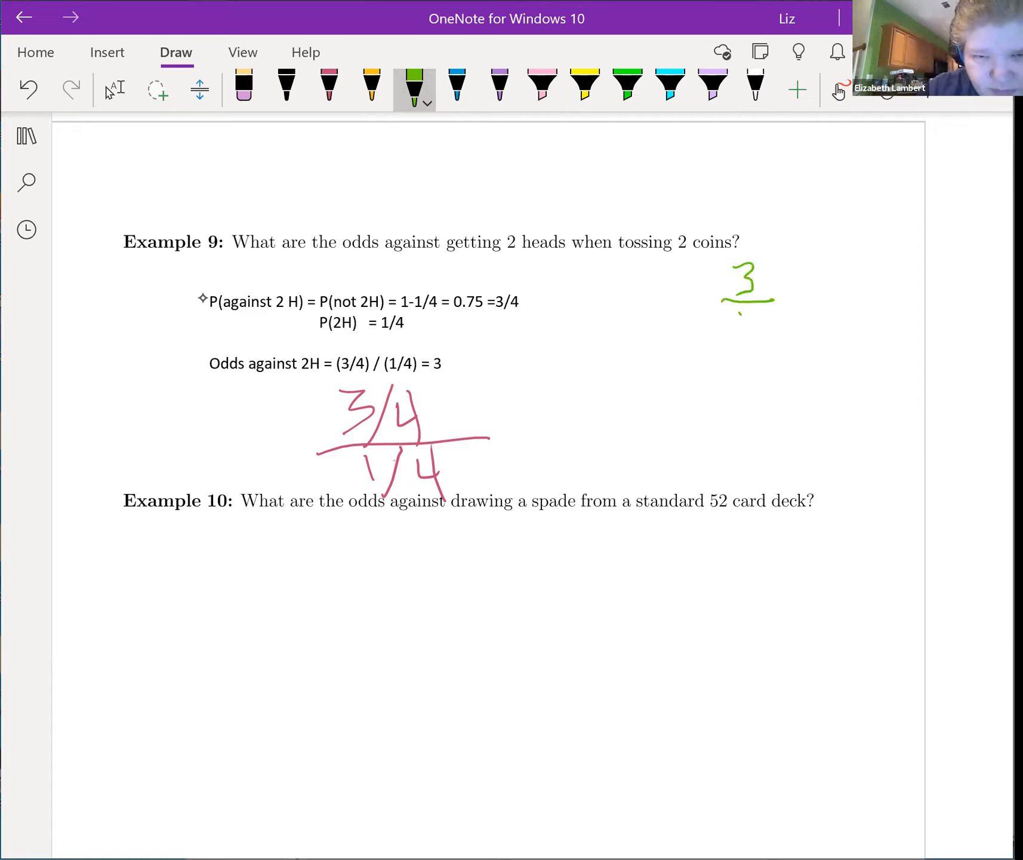
left_click_drag(748, 313, 770, 365)
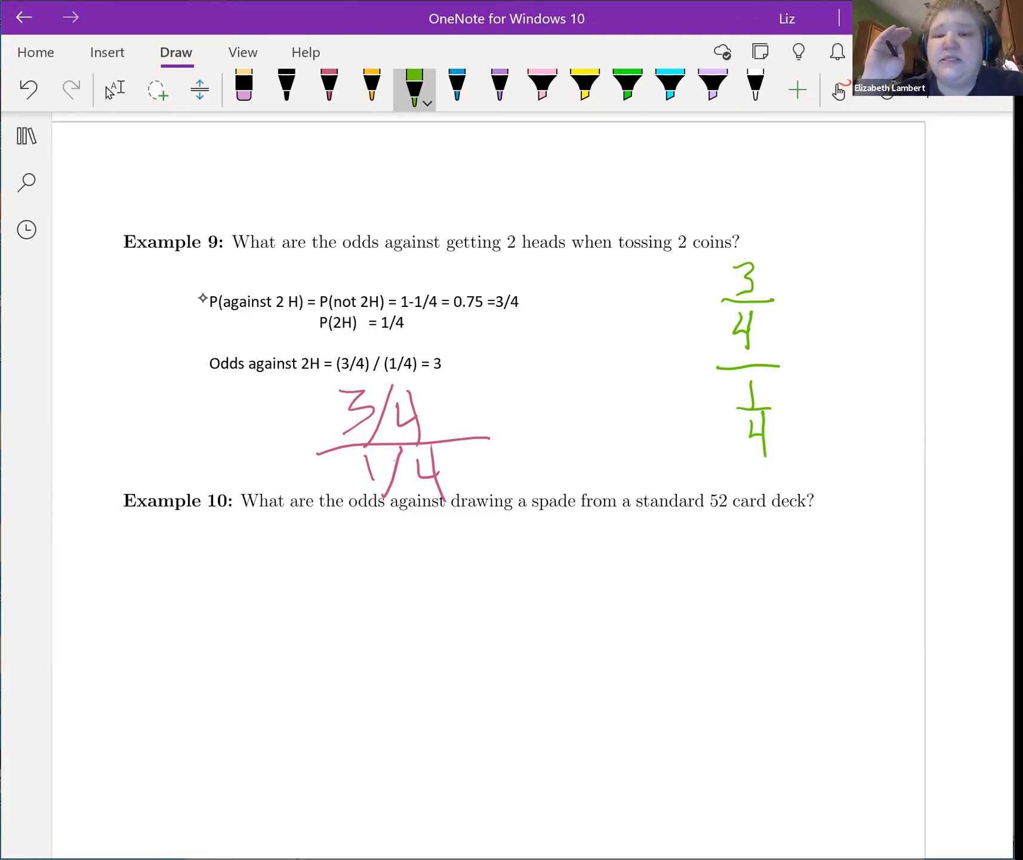
Draw blue parentheses around the numerator and denominator of both stacked fractions.
left_click(456, 89)
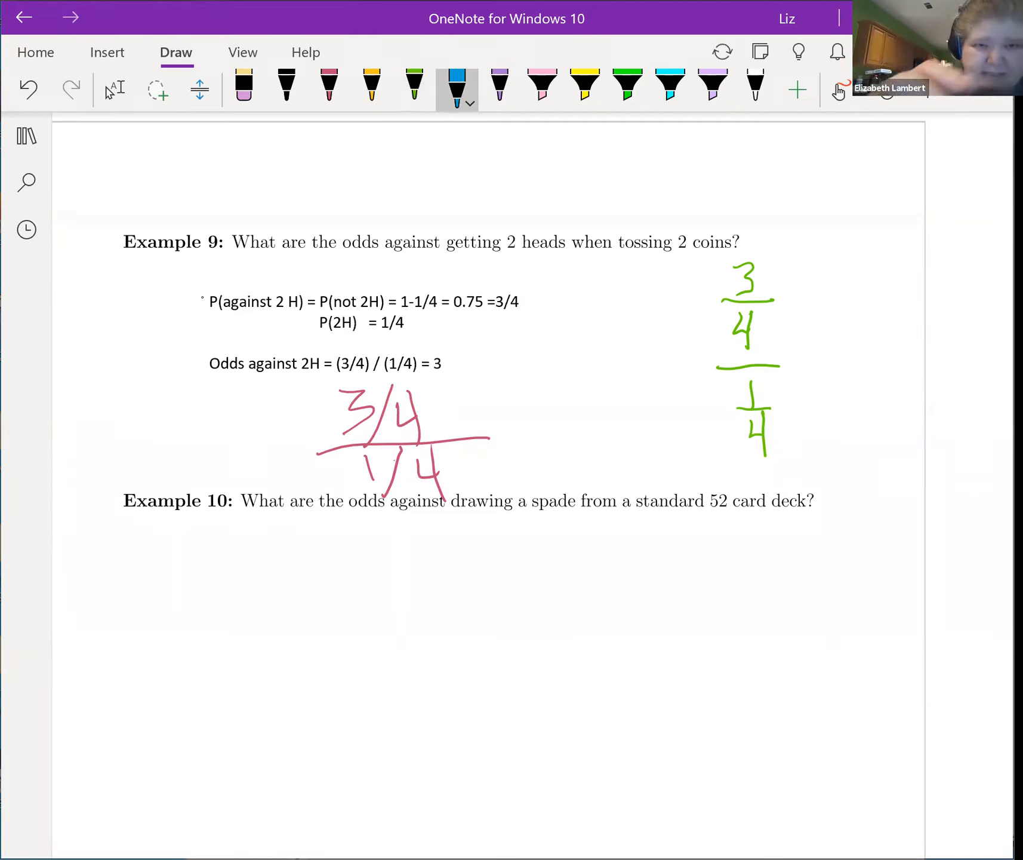
left_click_drag(720, 262, 723, 339)
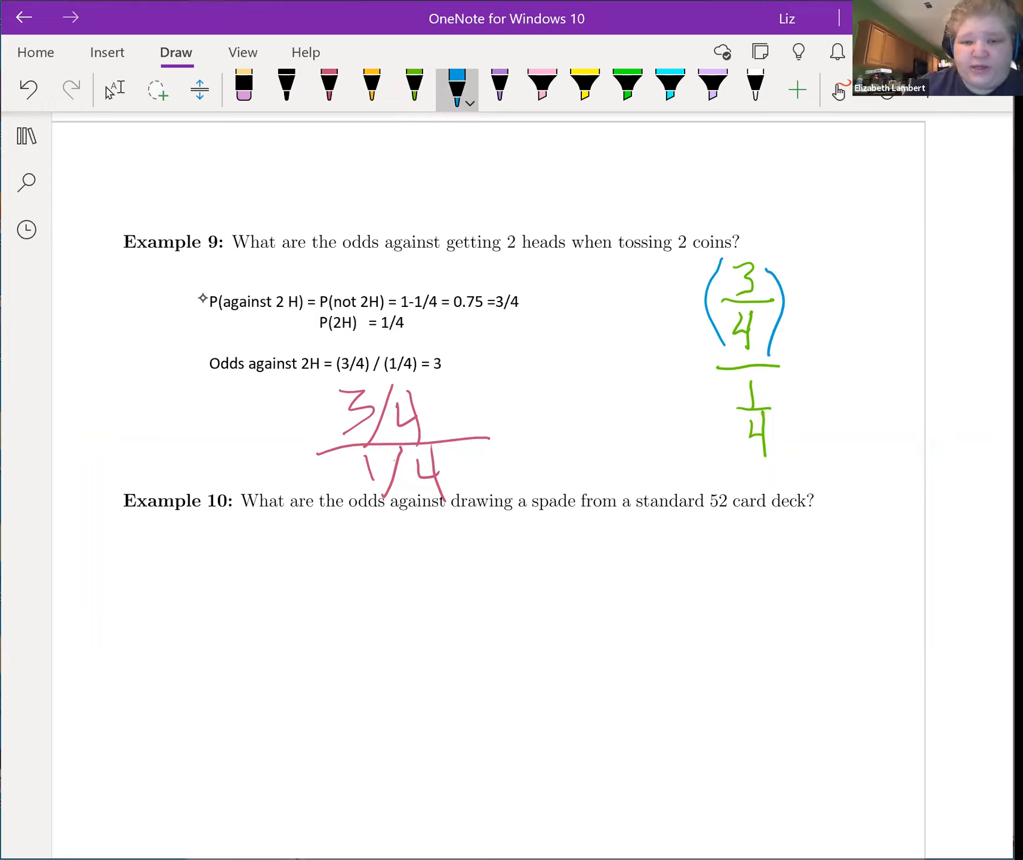
left_click_drag(724, 378, 789, 471)
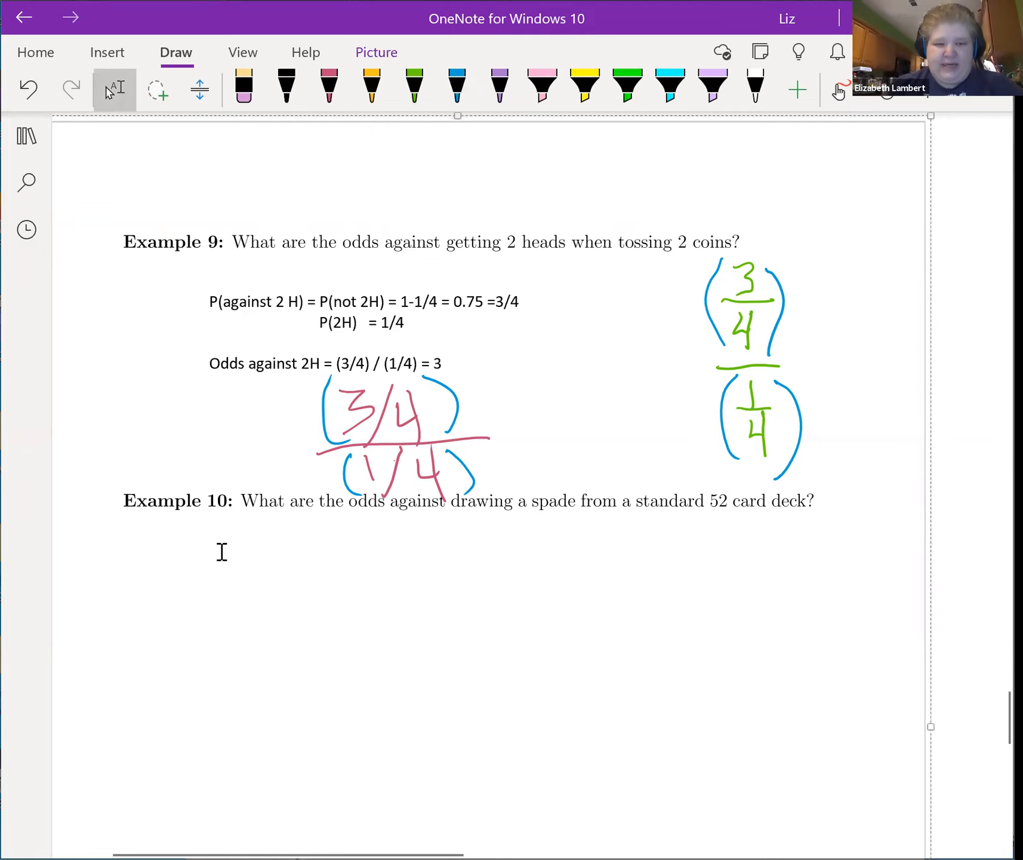
Start Example 10's working with P(not spade), P(spade) and Odds against spade.
type("P")
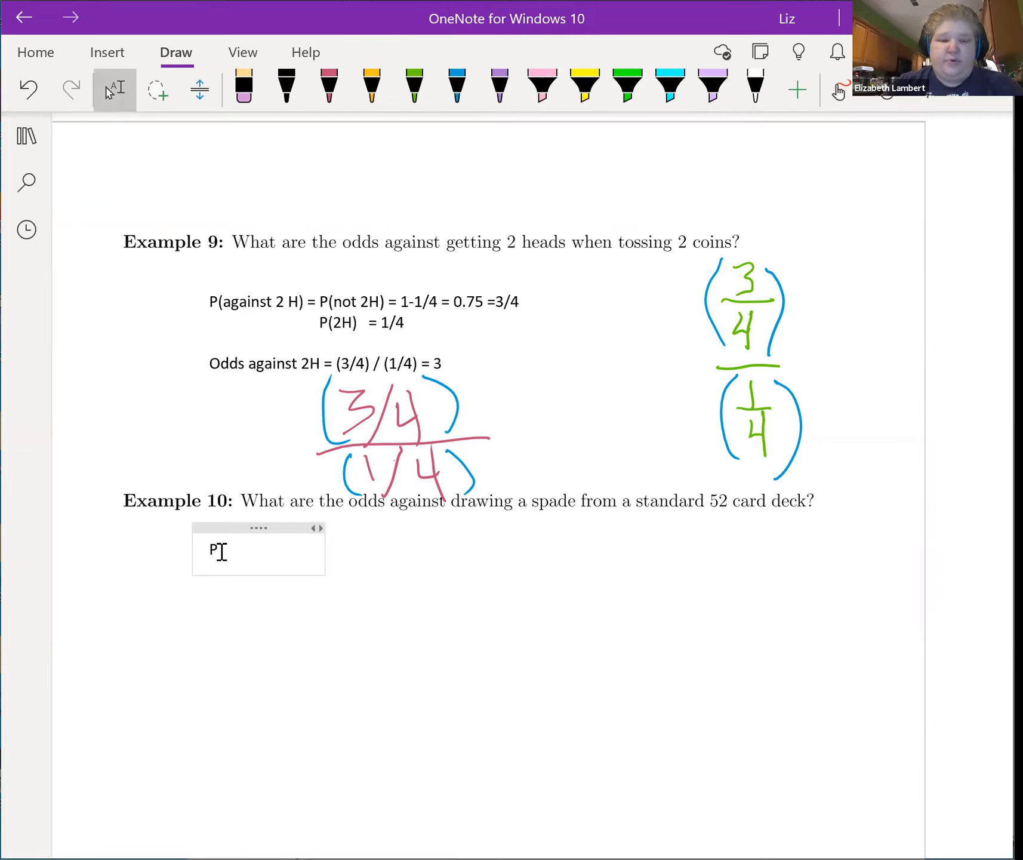
type("(not")
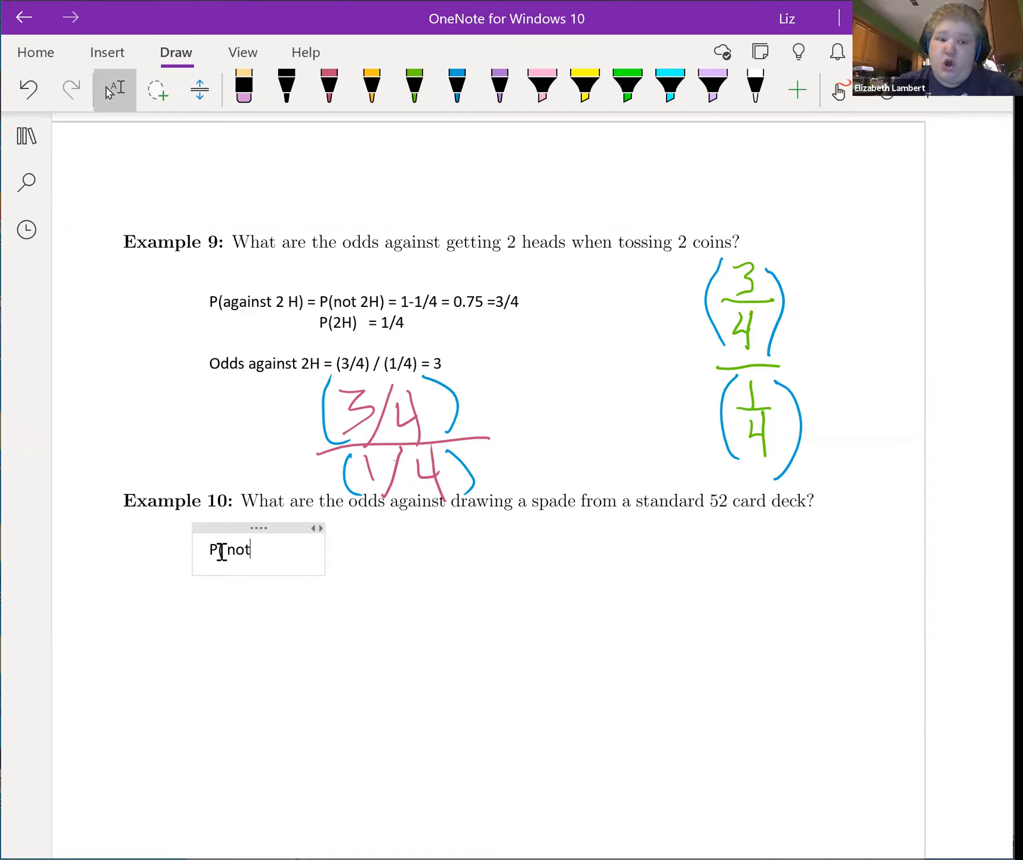
type("spade")
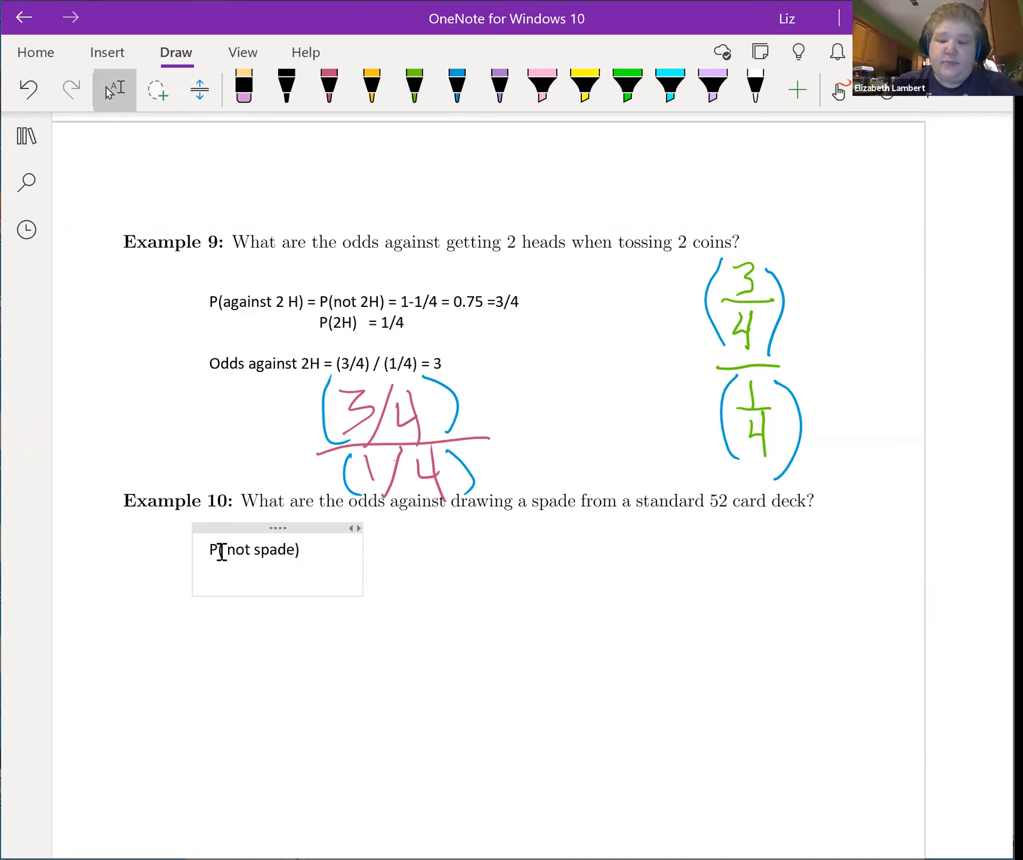
type("P(spade")
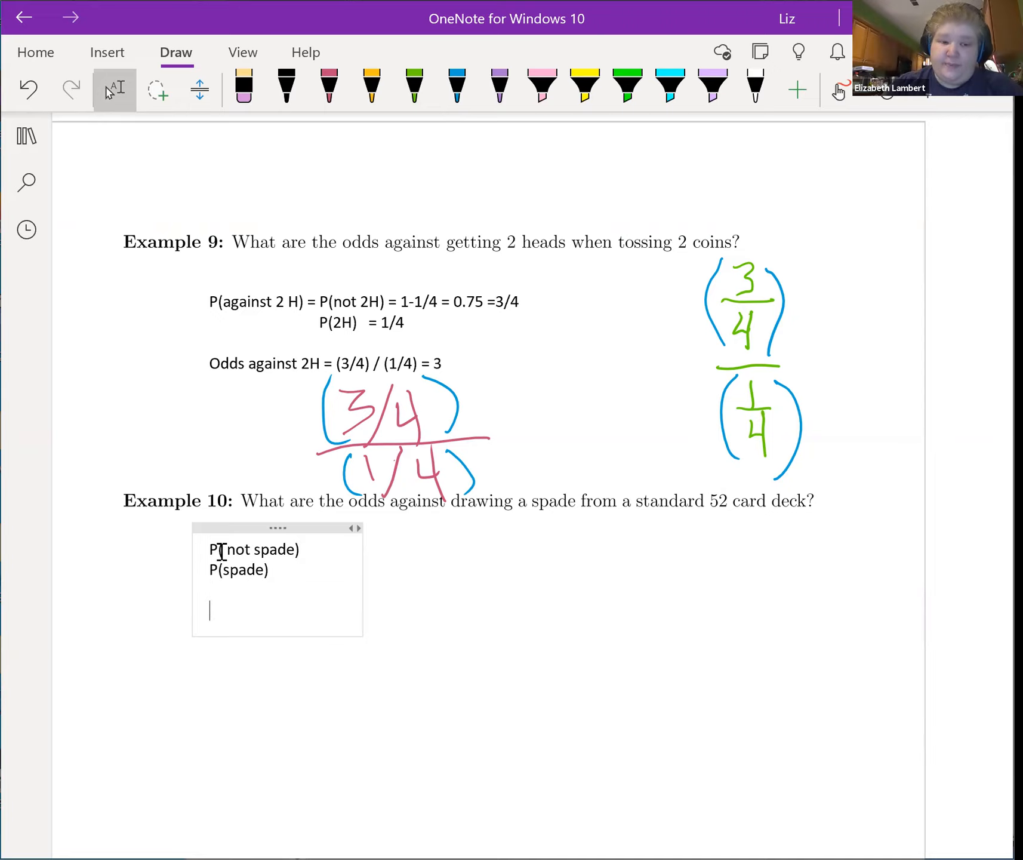
type("Odds a")
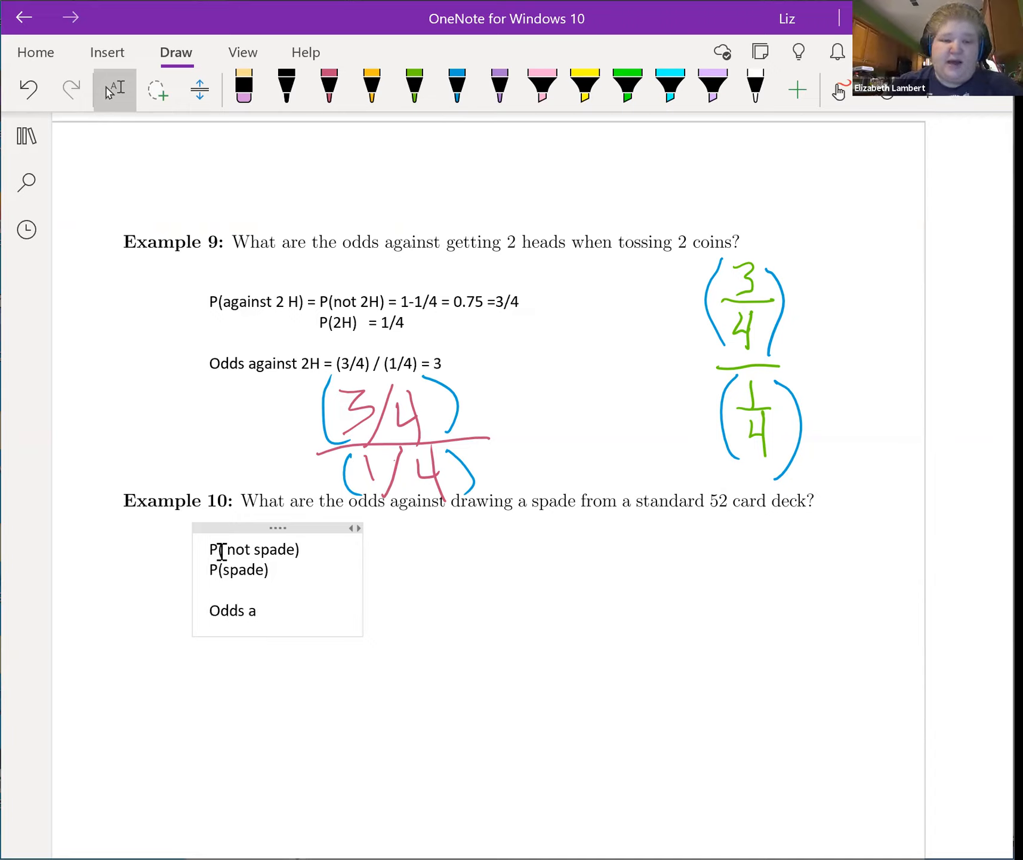
type("gainst")
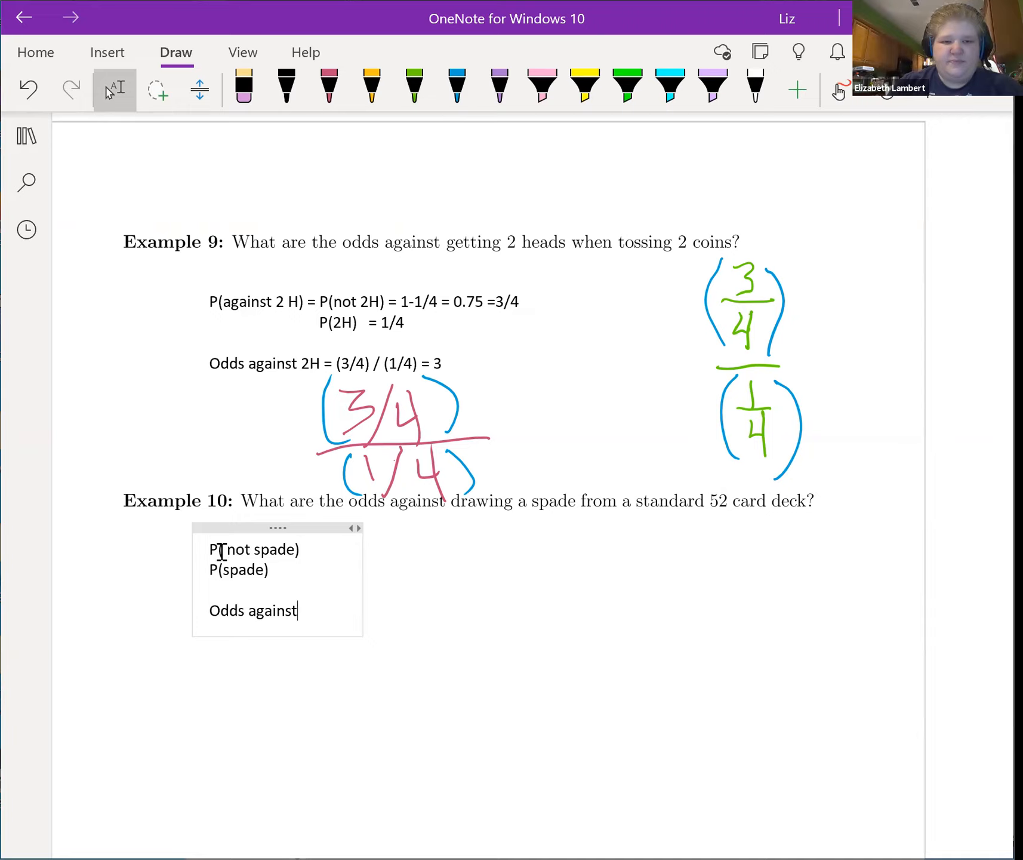
type("spade =")
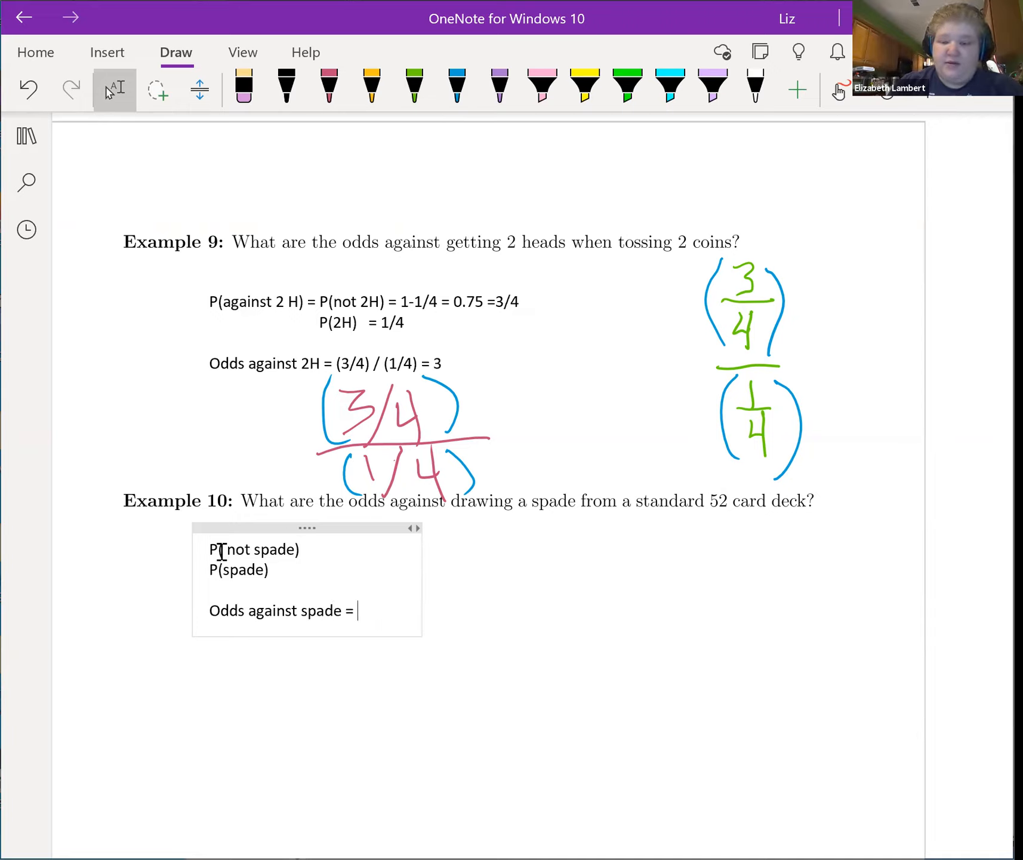
Complete the formula as Odds against spade = P(not spade) / P(spade).
type("P")
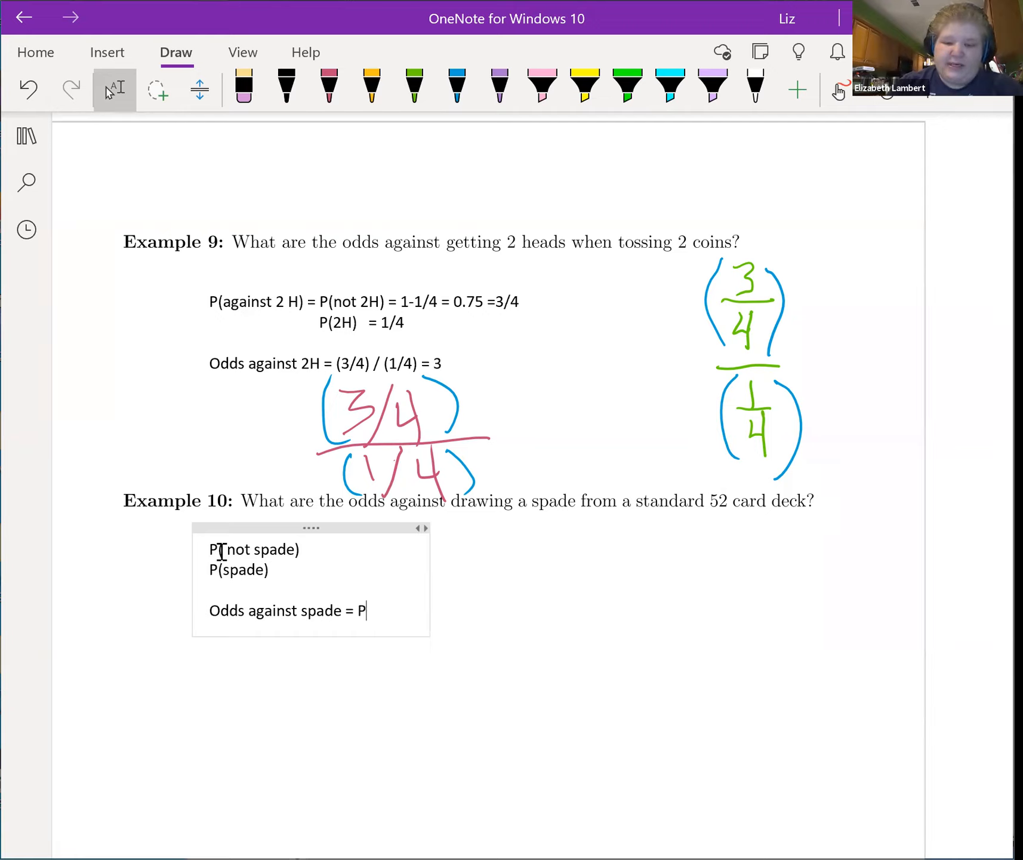
type("(not spade")
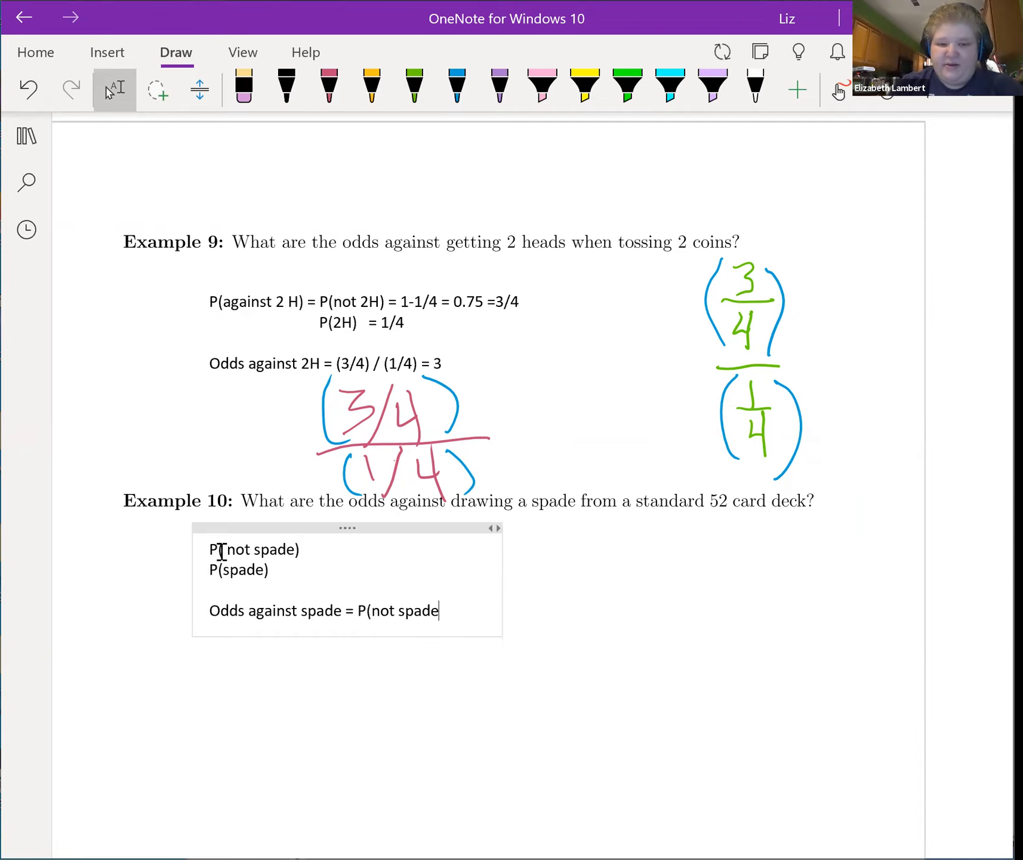
type(") /")
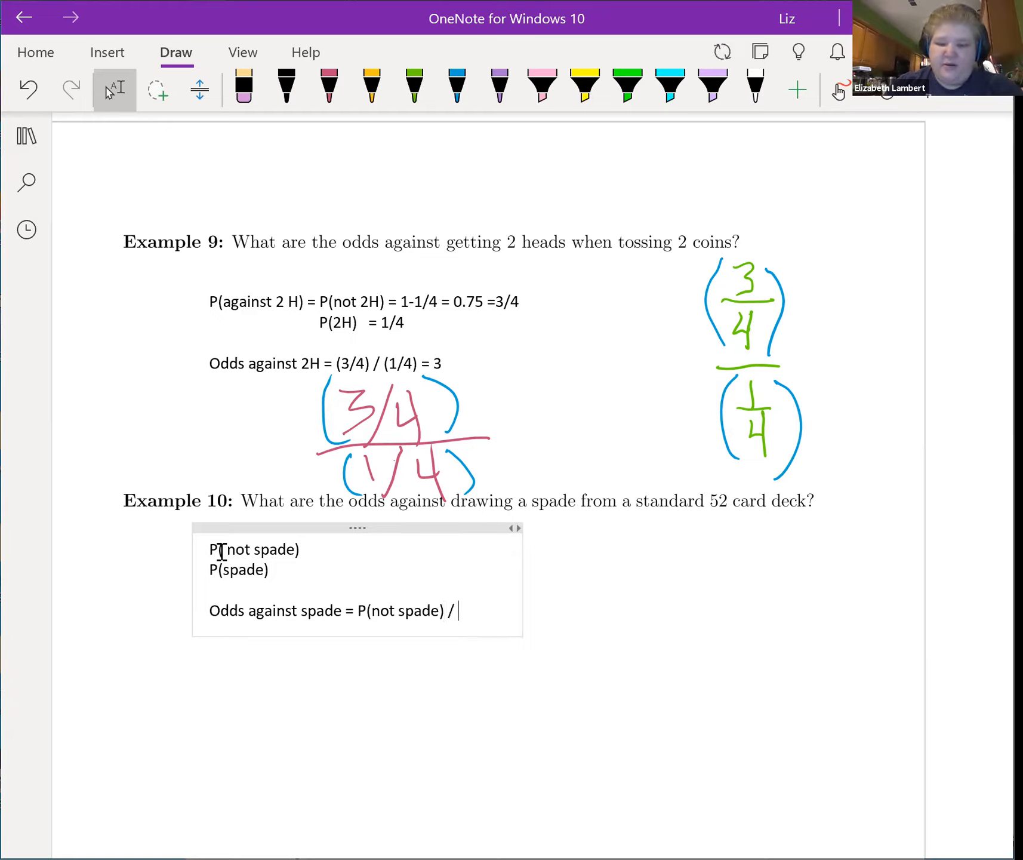
type("p(")
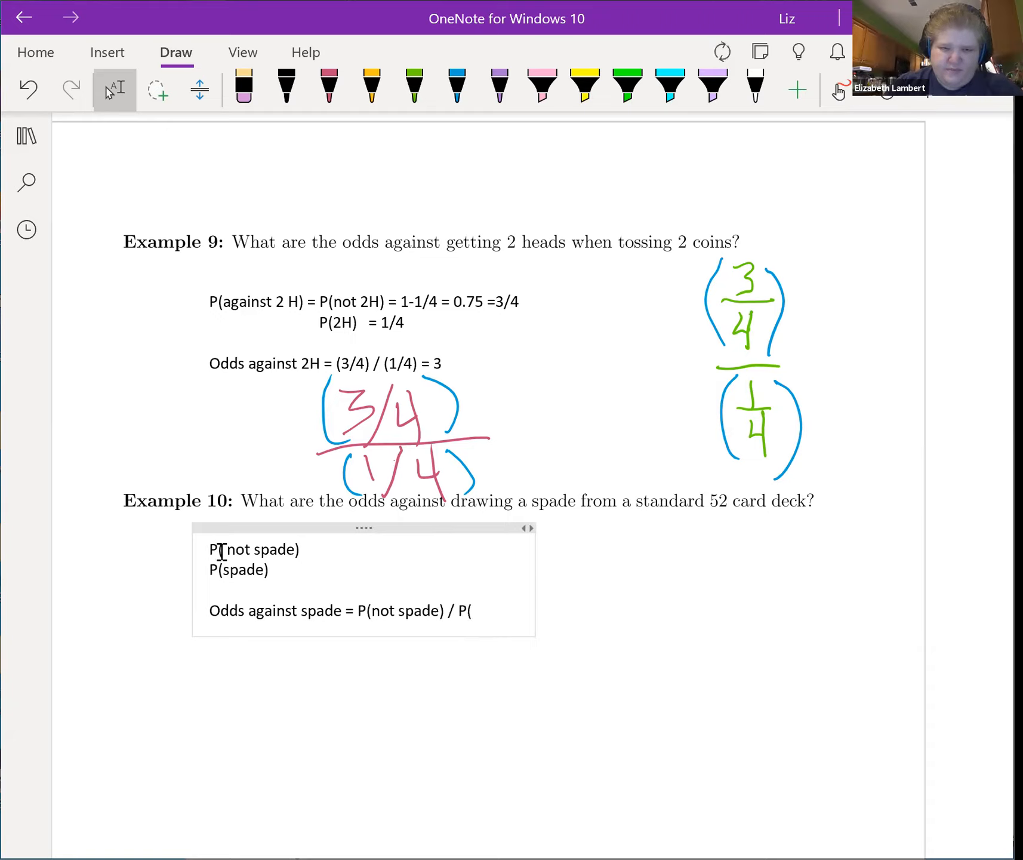
type("spade")
left_click(342, 363)
type(" / 1")
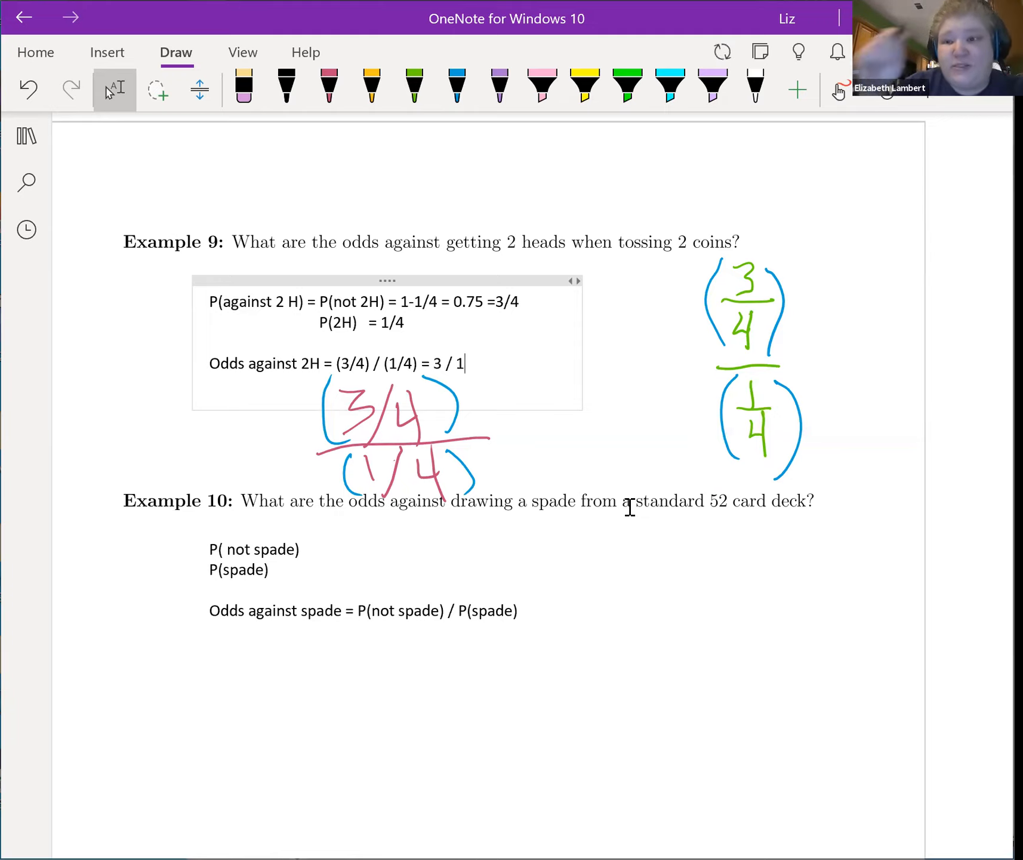
Ink the blue ratio 3 : 1 beside Example 9's odds result.
left_click(456, 84)
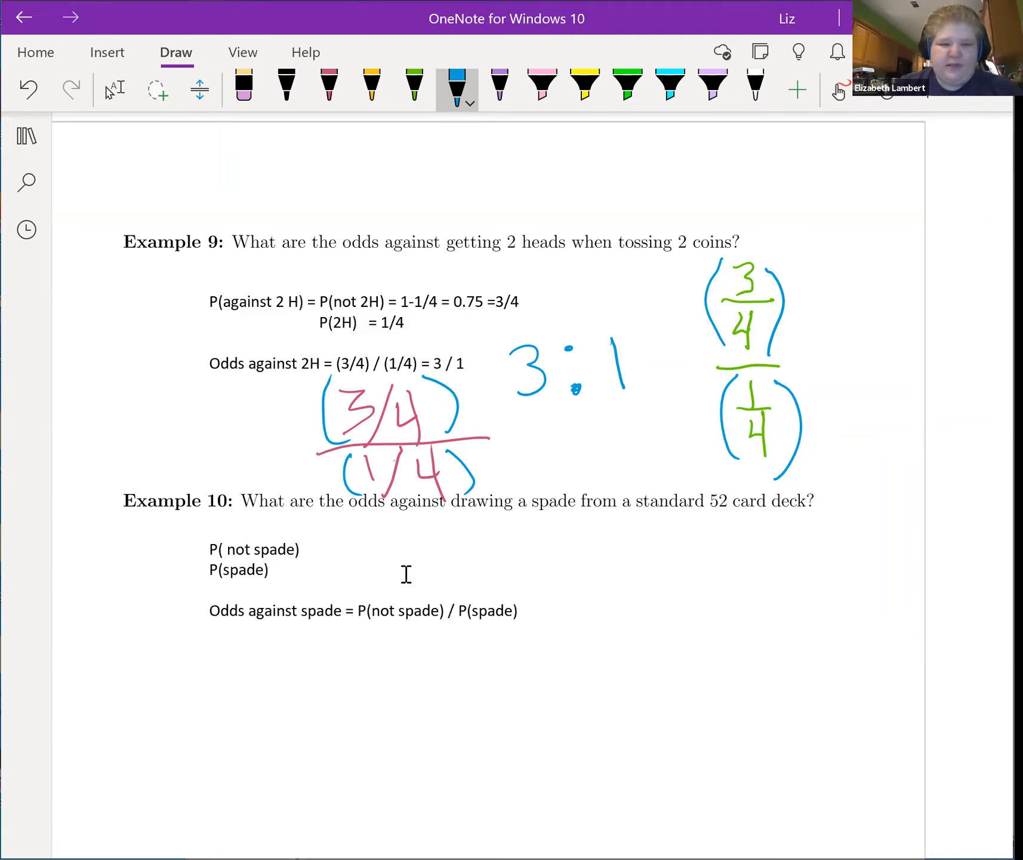
Work out P(spade) = 13/52 = 0.25 = 1/4 in Example 10.
left_click(114, 90)
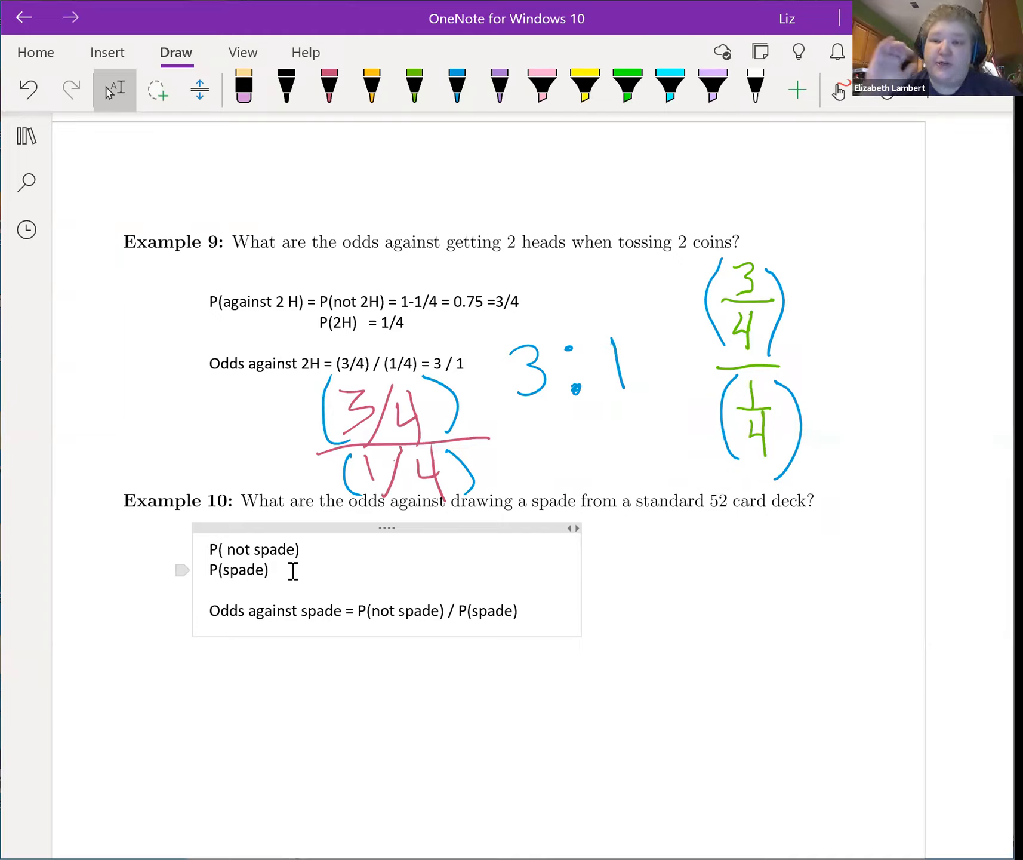
type("=")
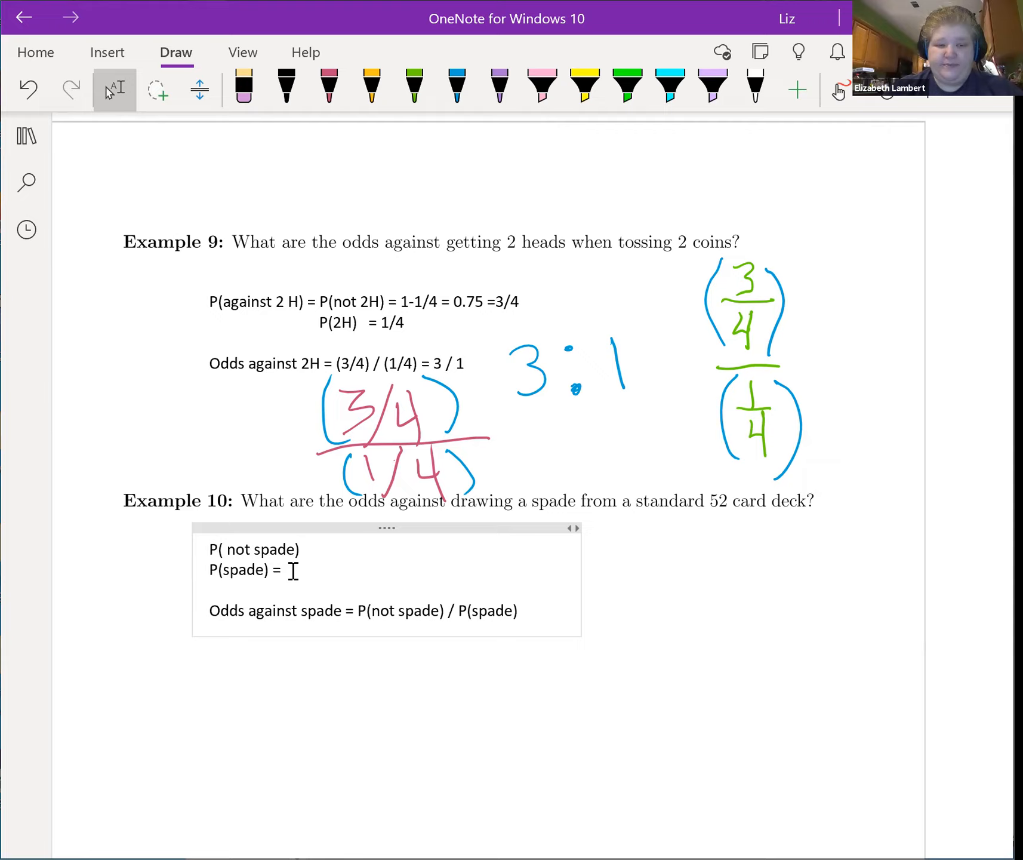
type("13/")
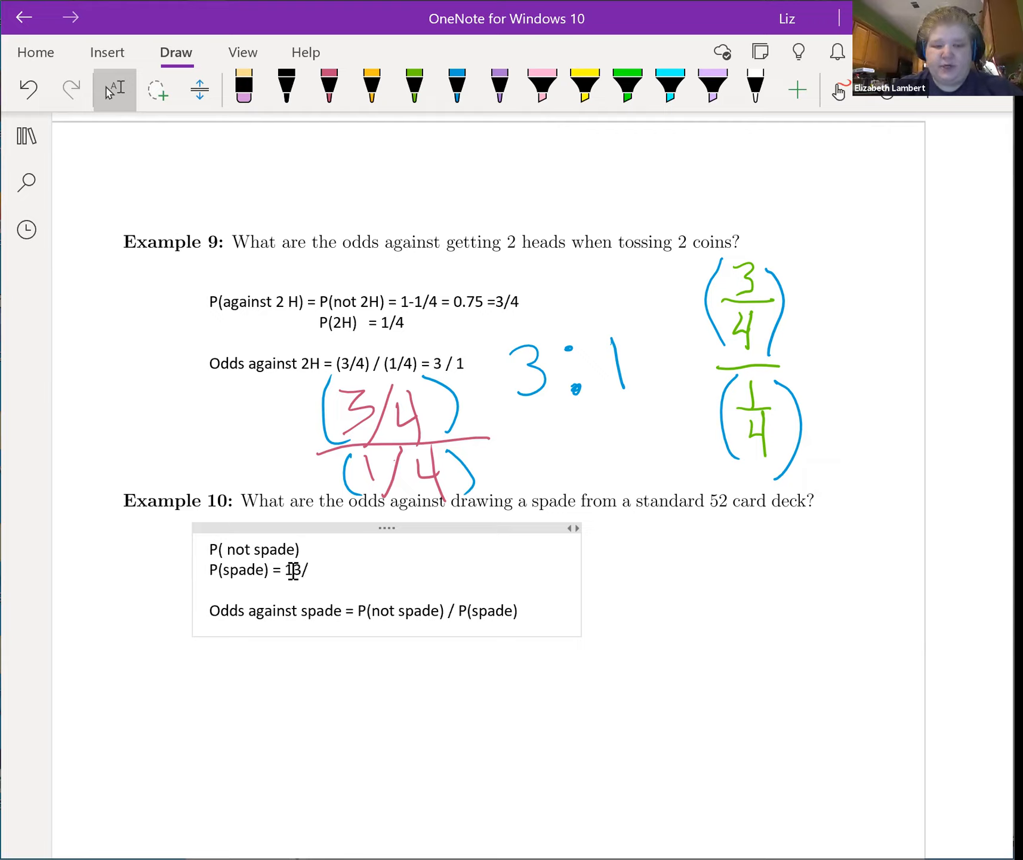
type("52")
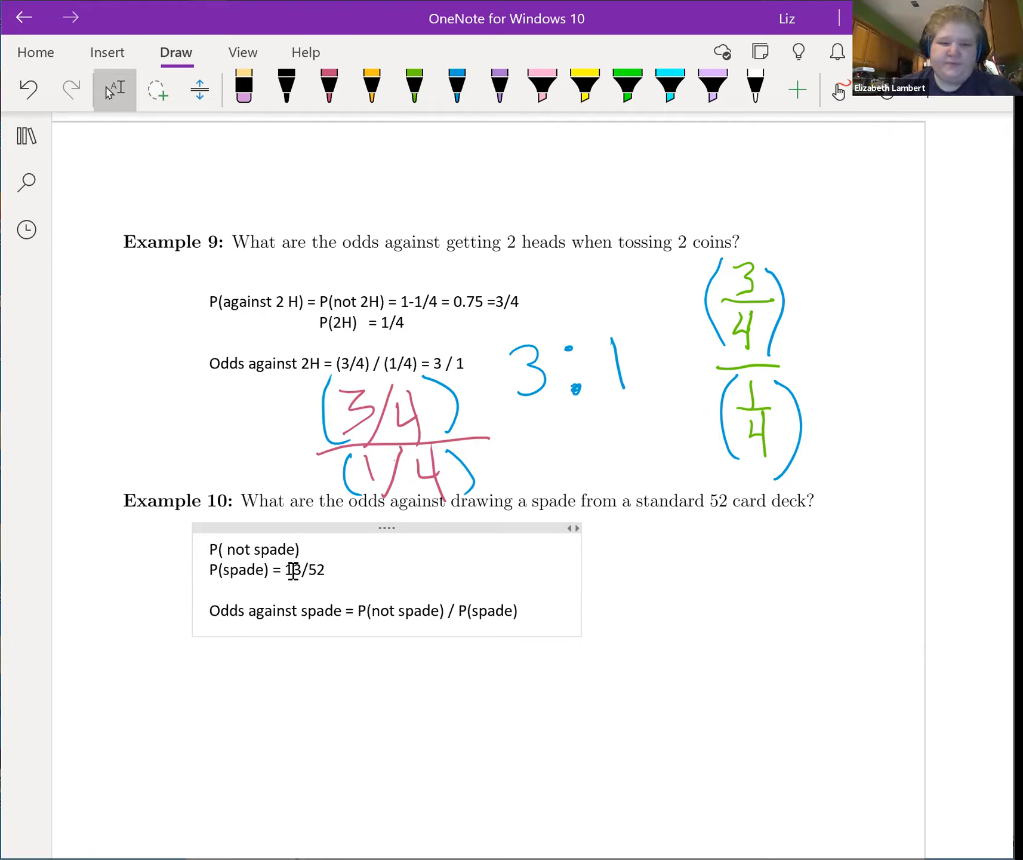
type("= 0.25")
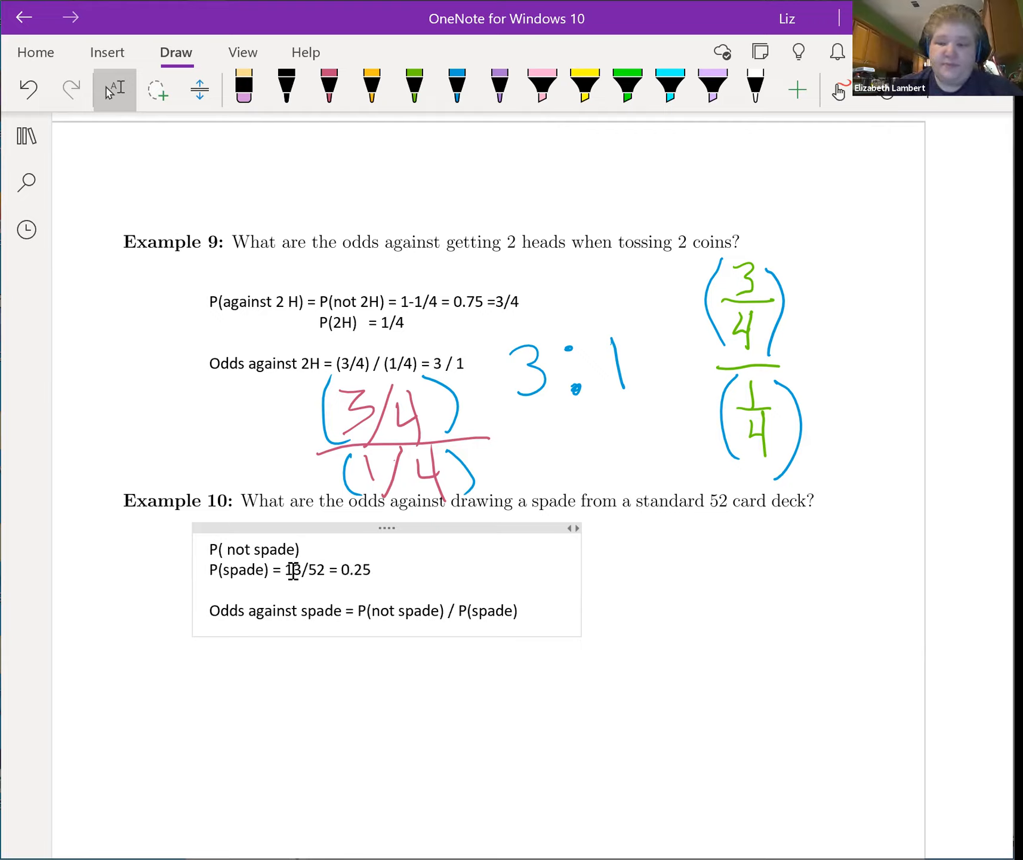
type("=1/4")
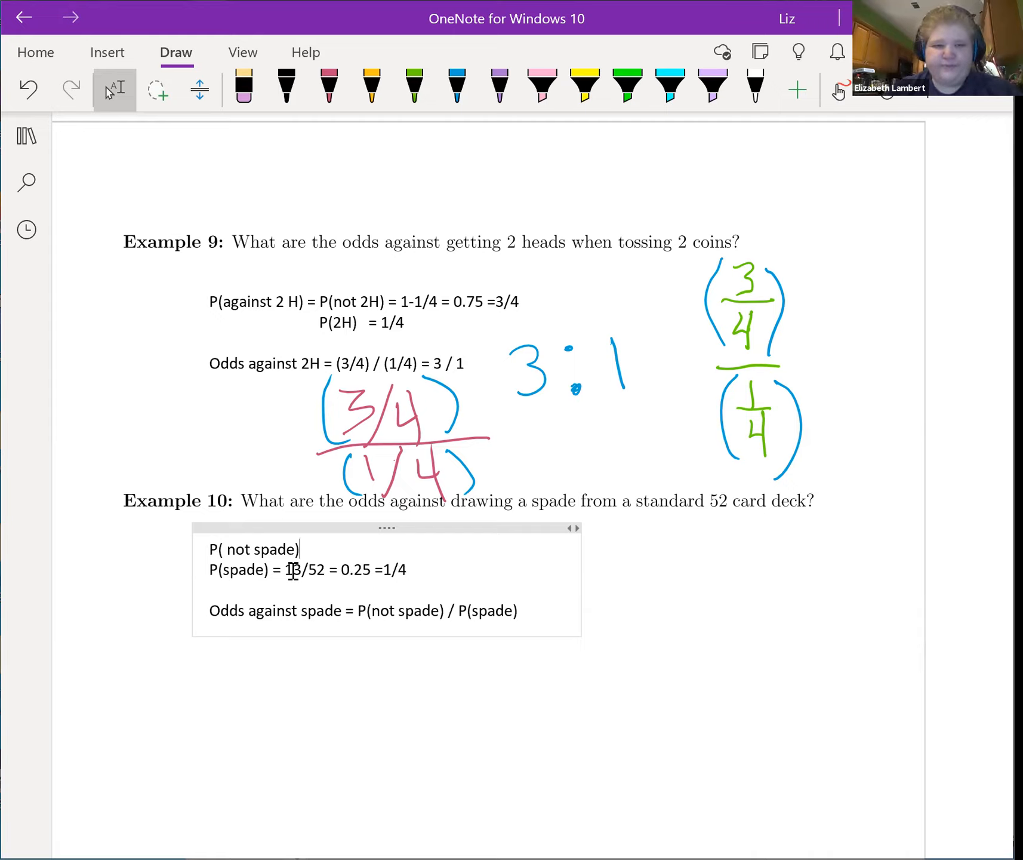
Work out P(not spade) = 1 - 13/52 = 0.75 = 3/4.
type("=")
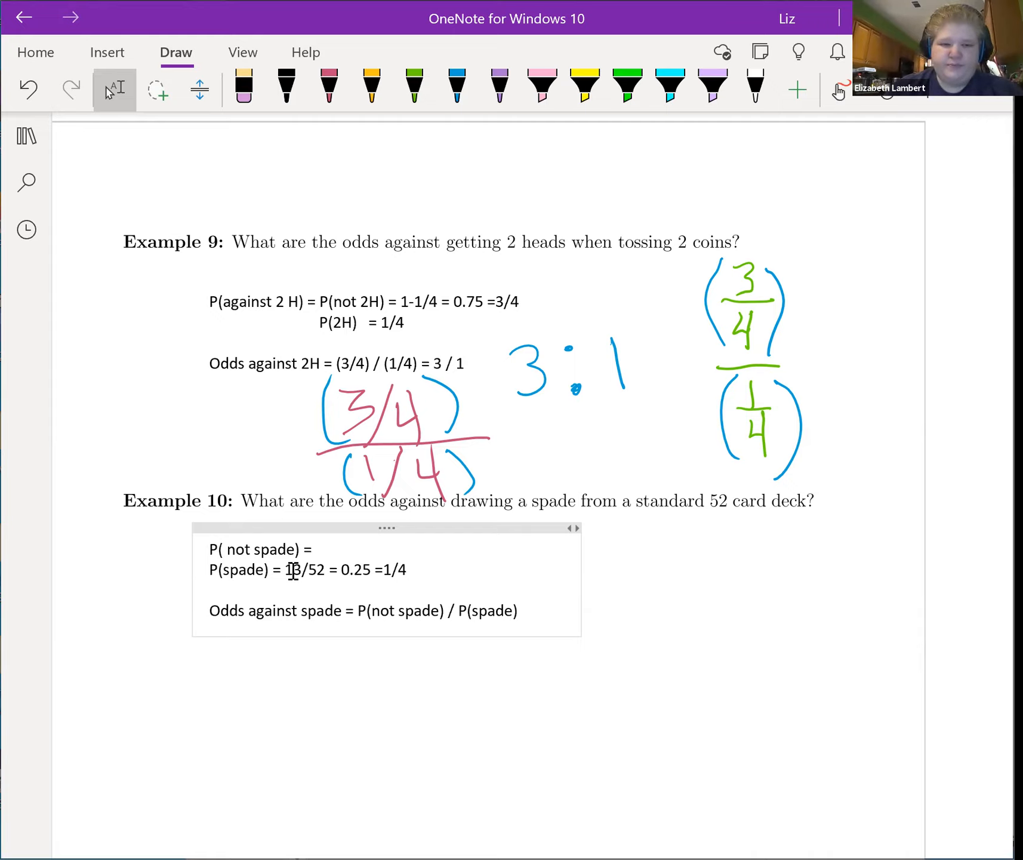
type("1")
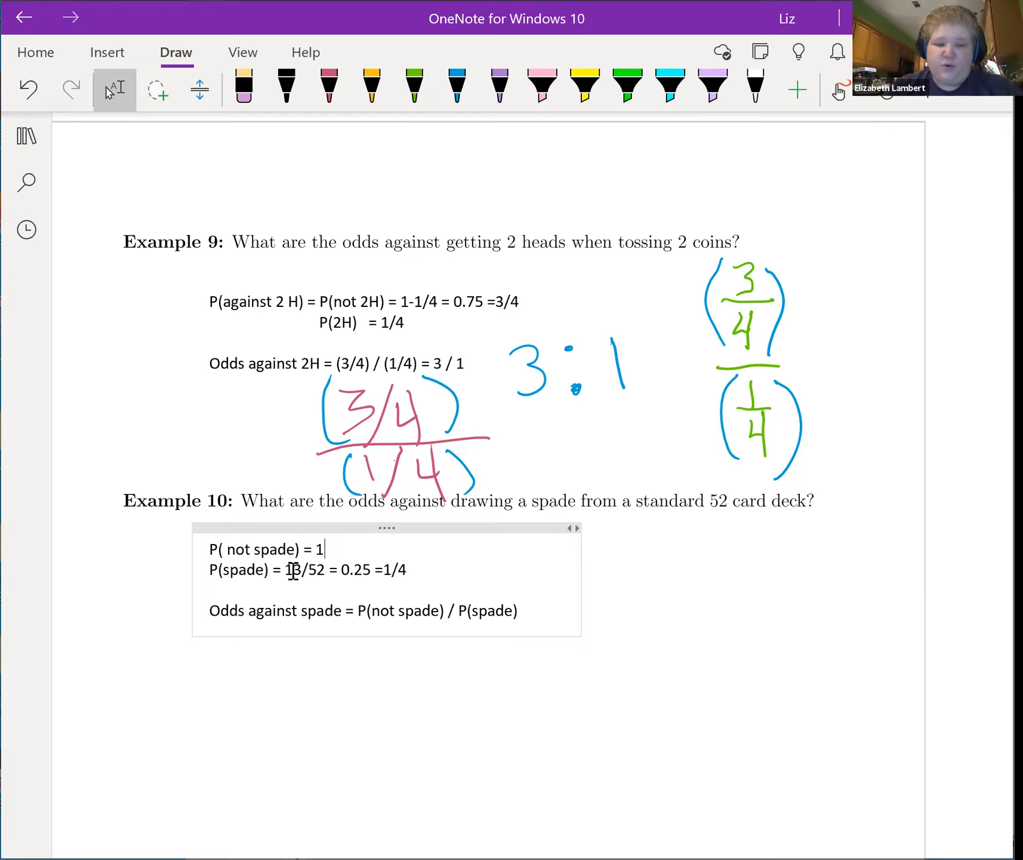
type("-")
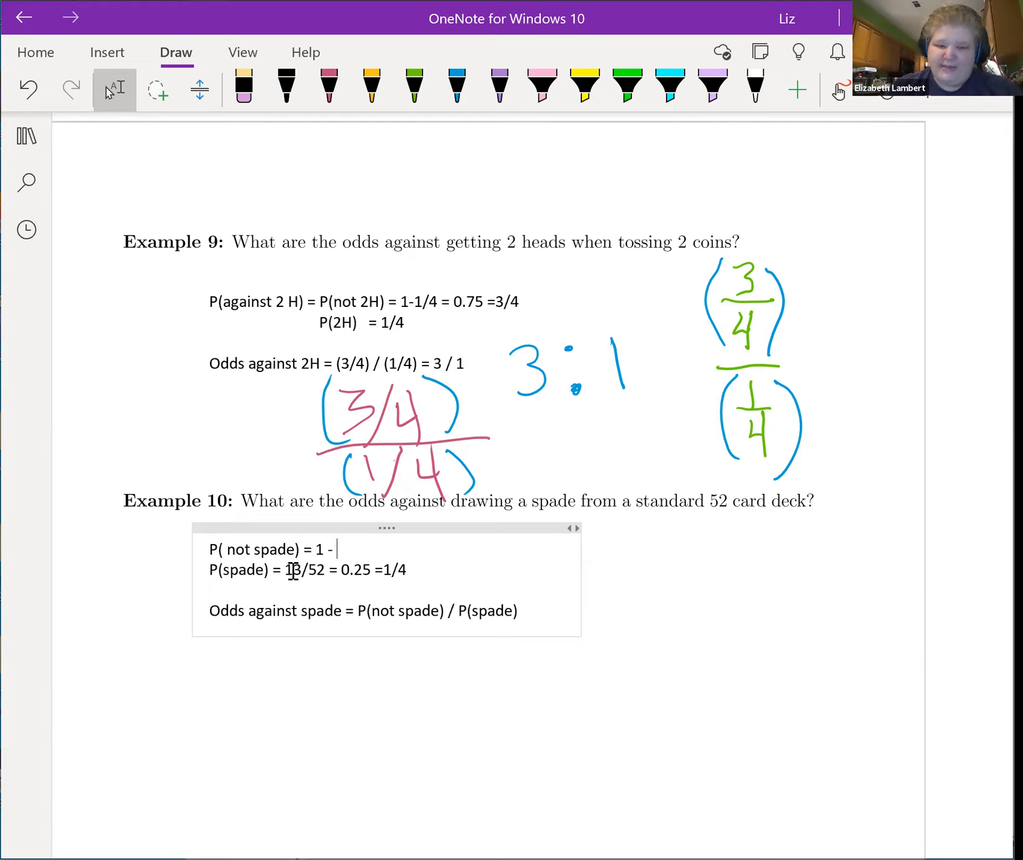
type("13/52")
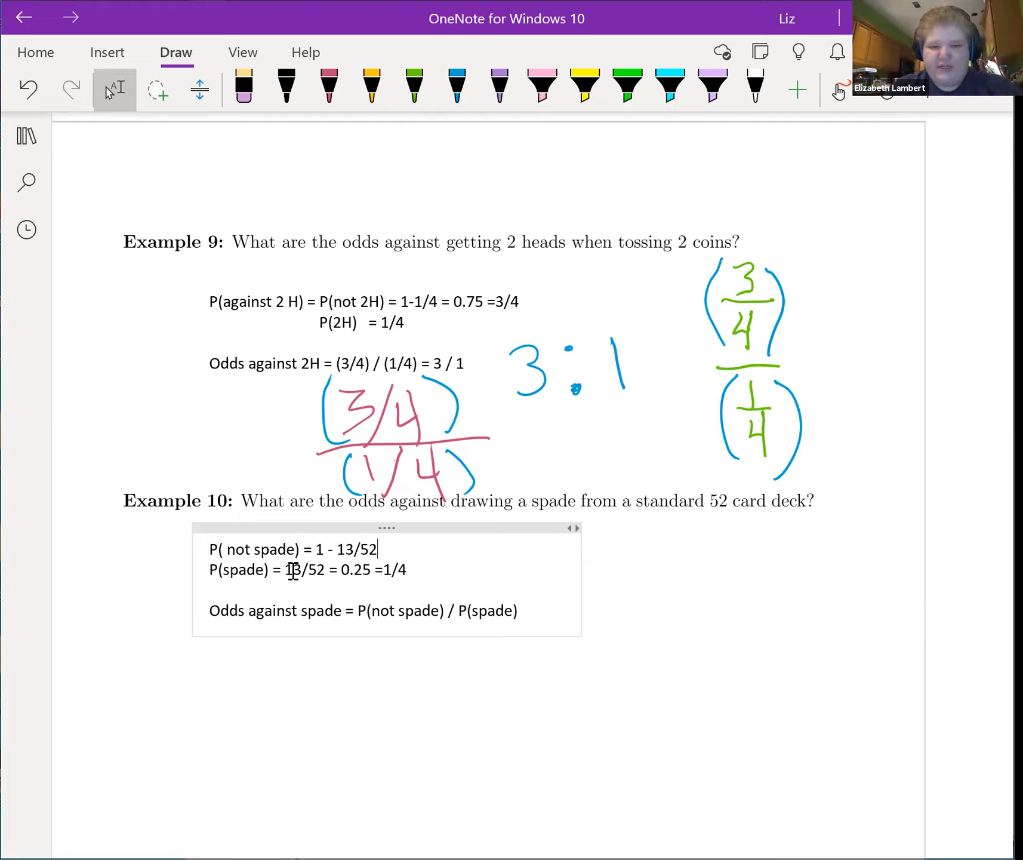
type("= 0.75 =")
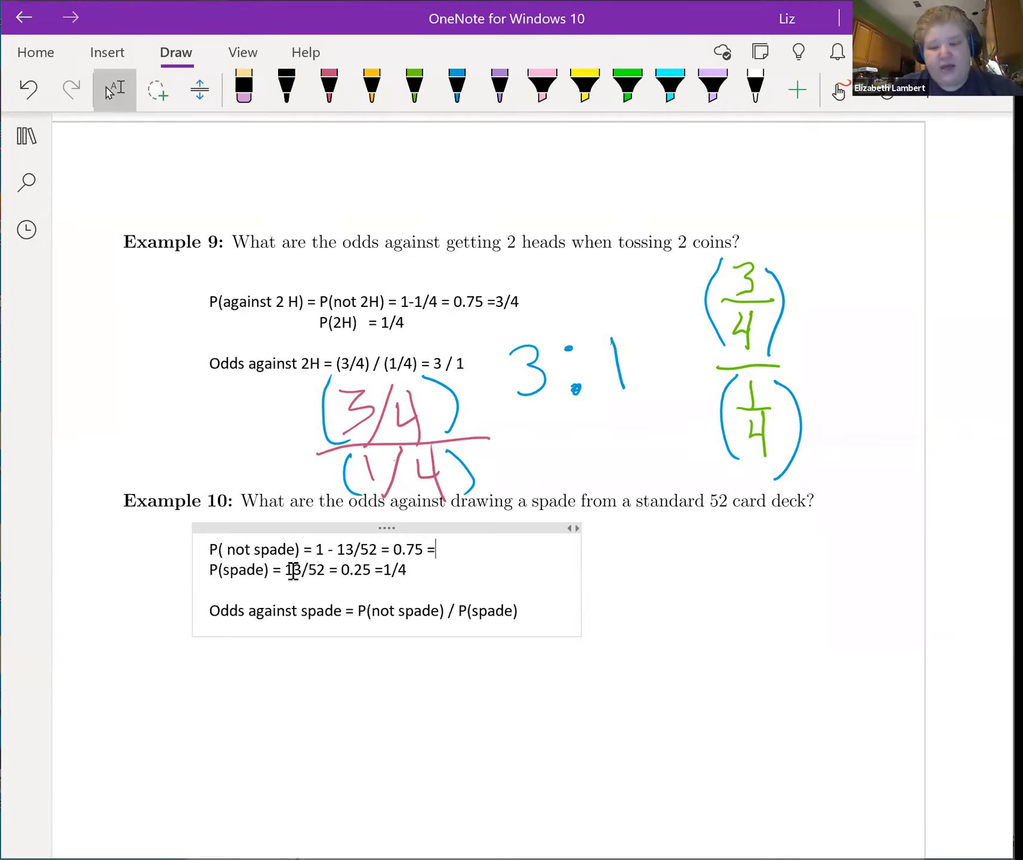
type("0.7")
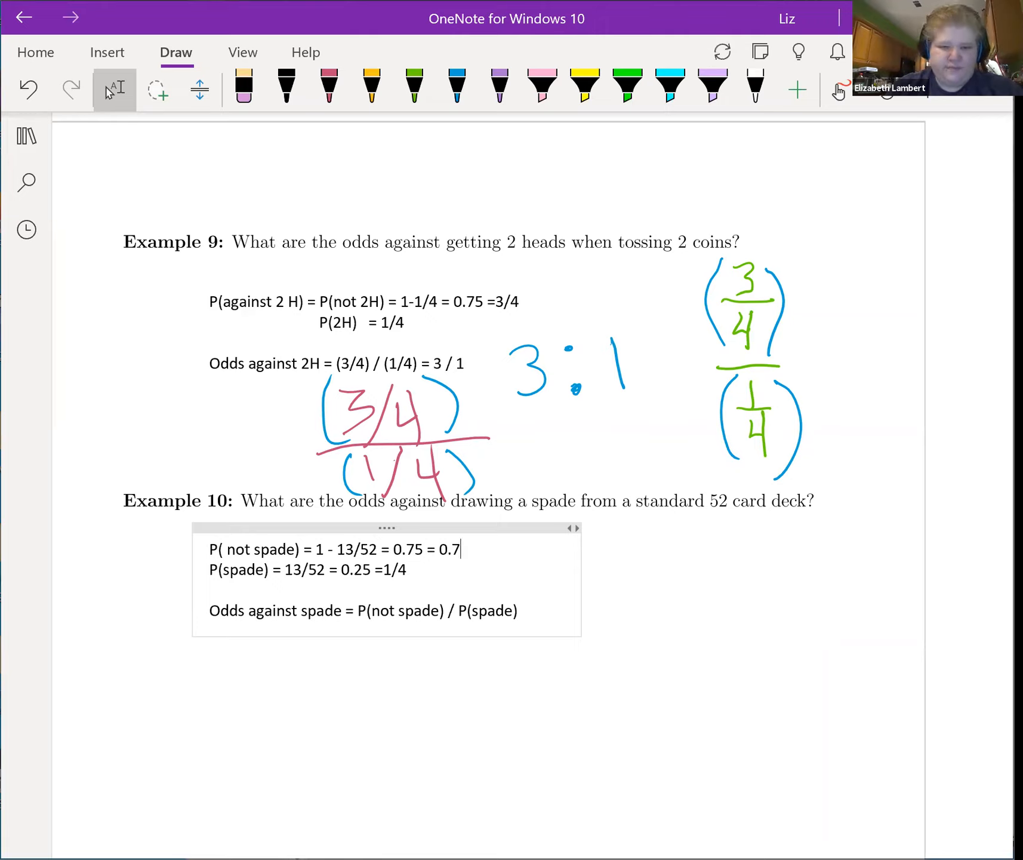
type("3/4")
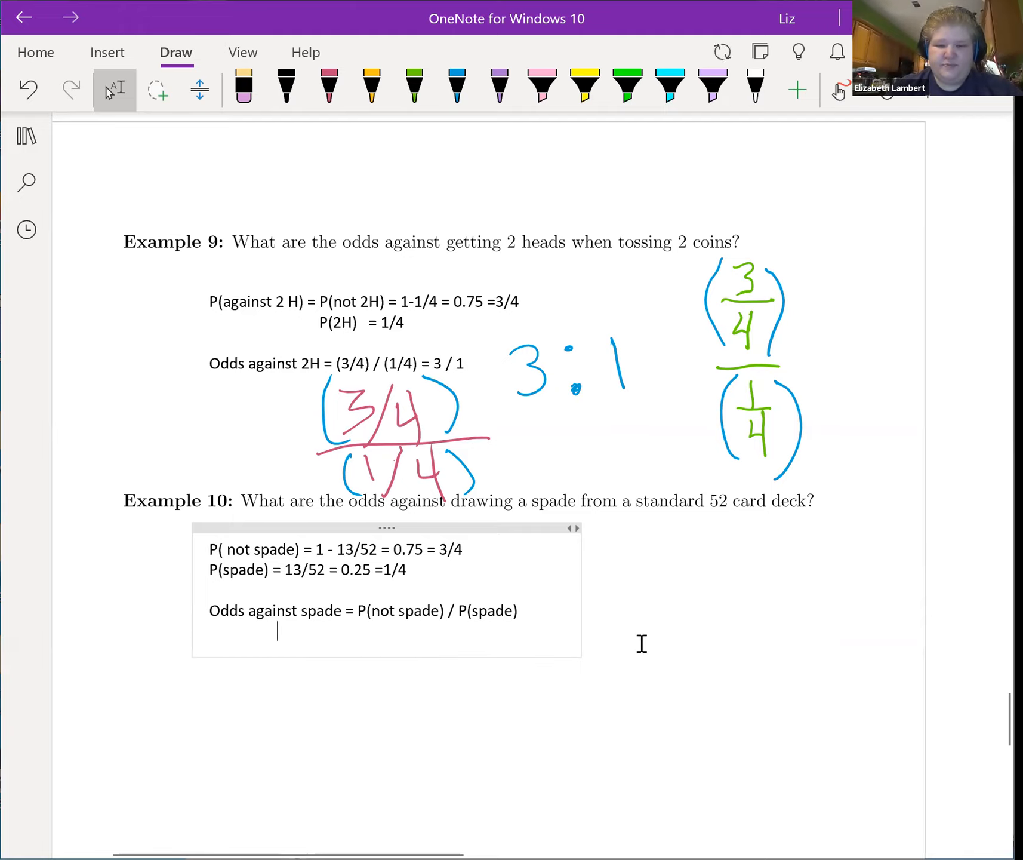
Finish Example 10's odds against spade as = (3/4) / (1/4) = 3 /1.
type("=")
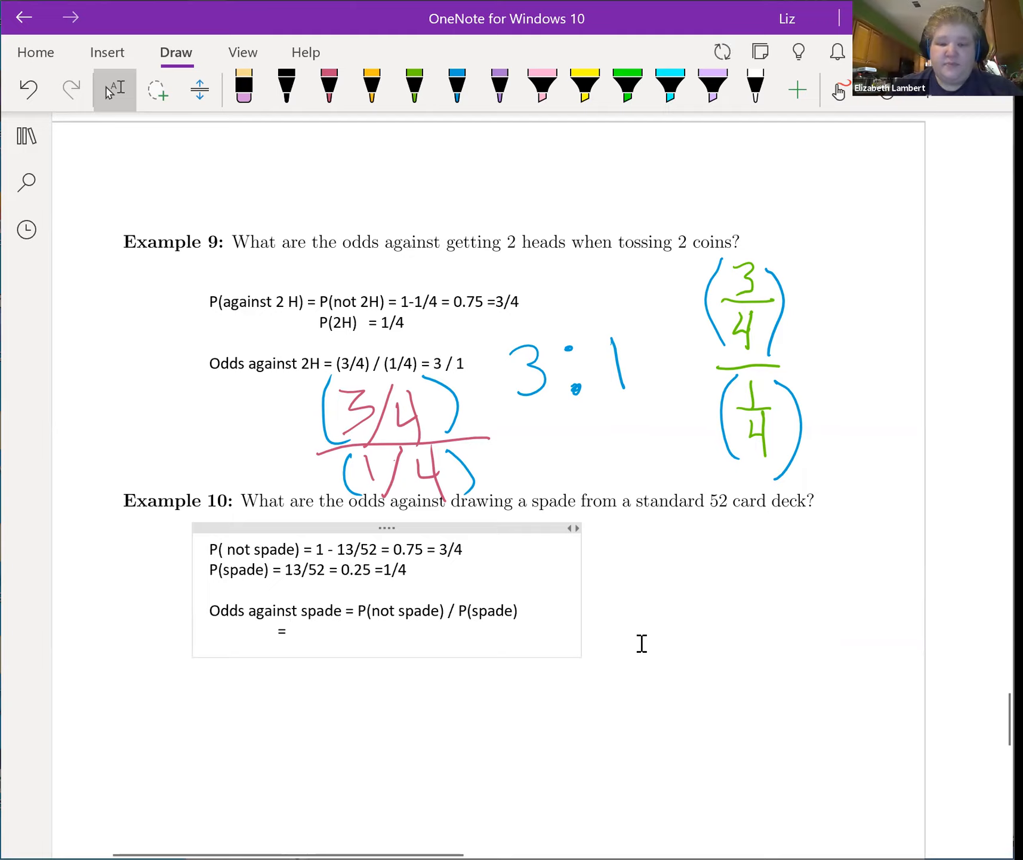
type("(3/")
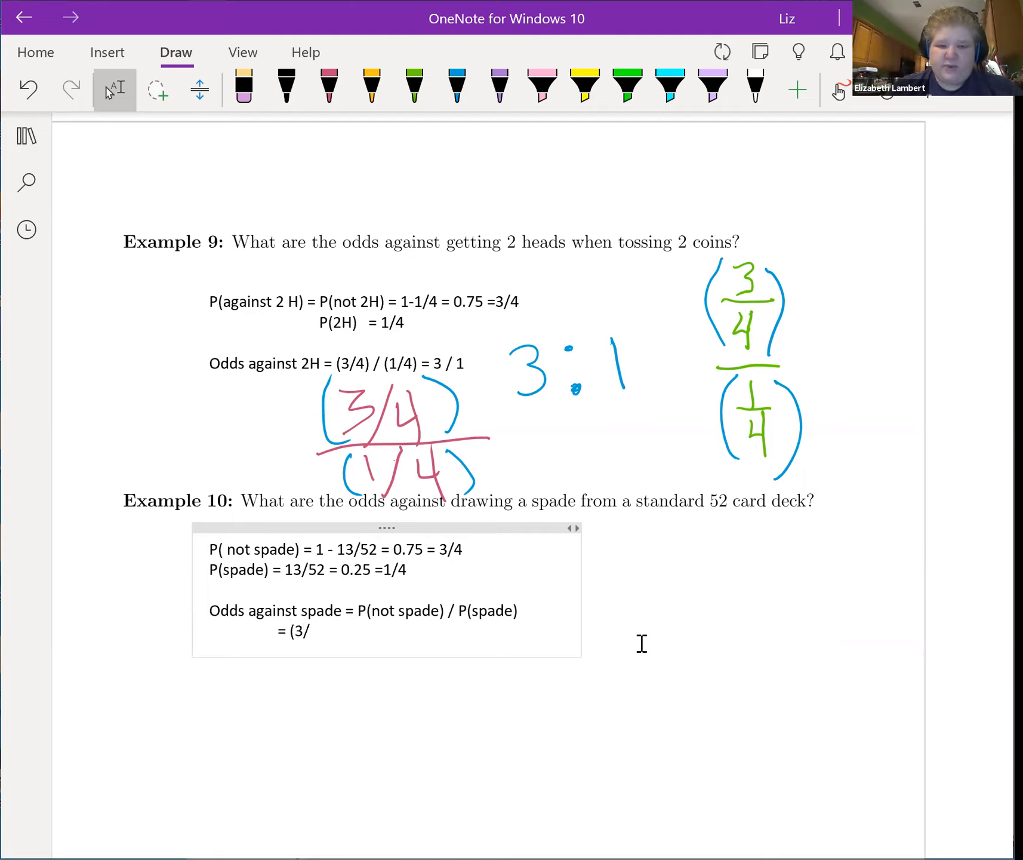
type("4)")
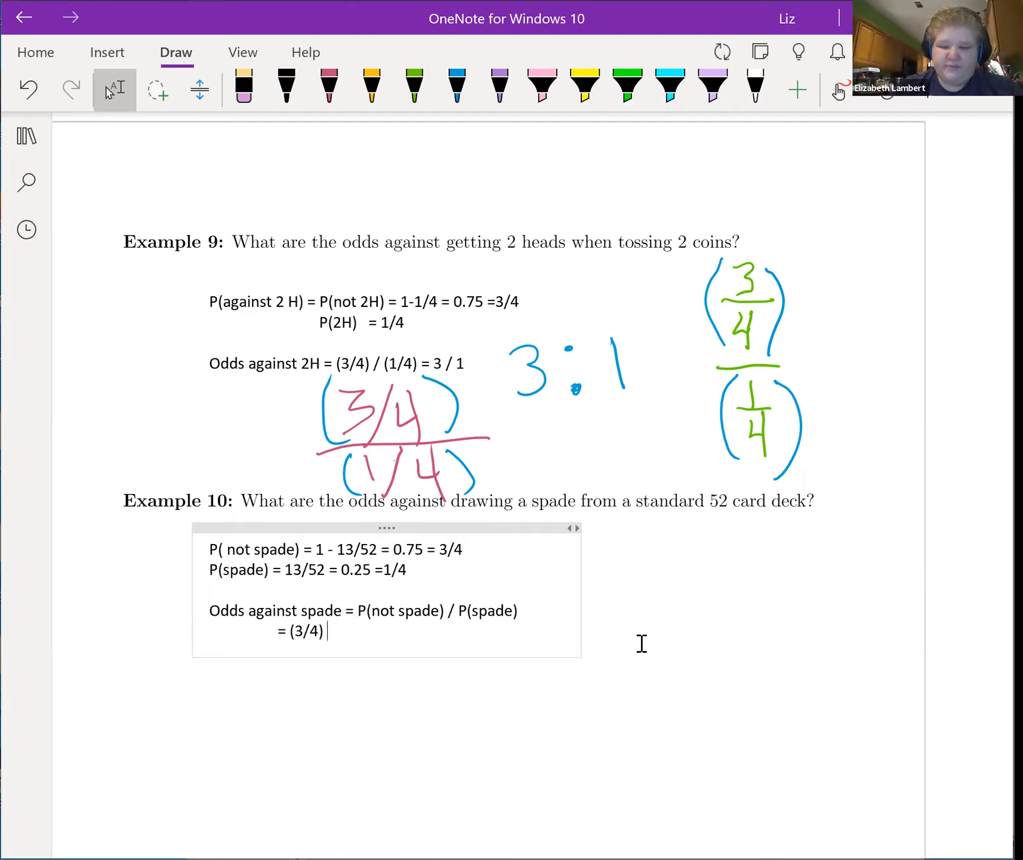
type("/ (1/4")
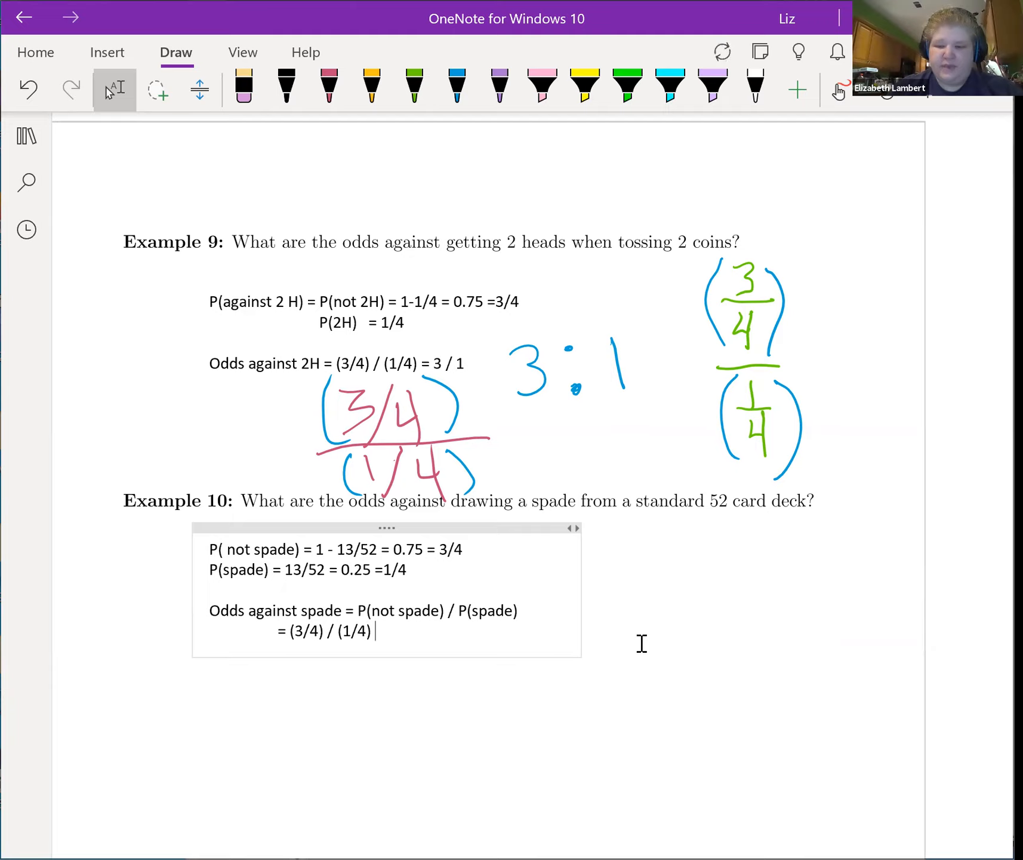
type("= 3")
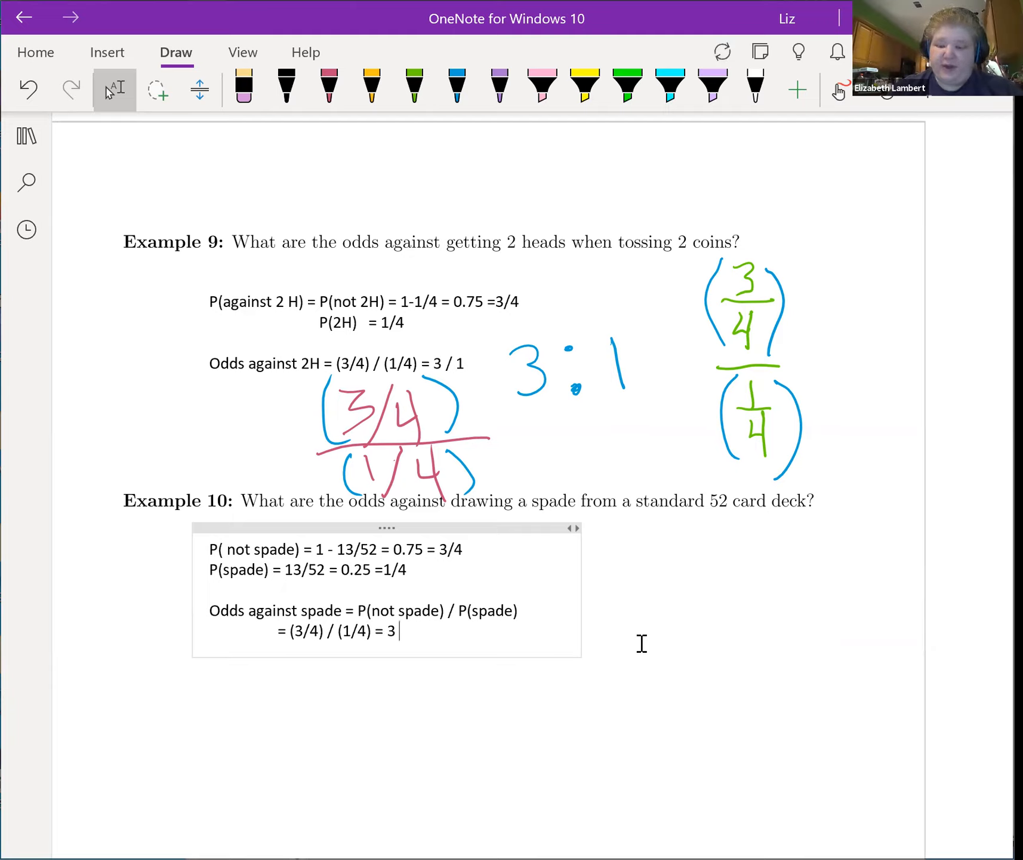
type("1")
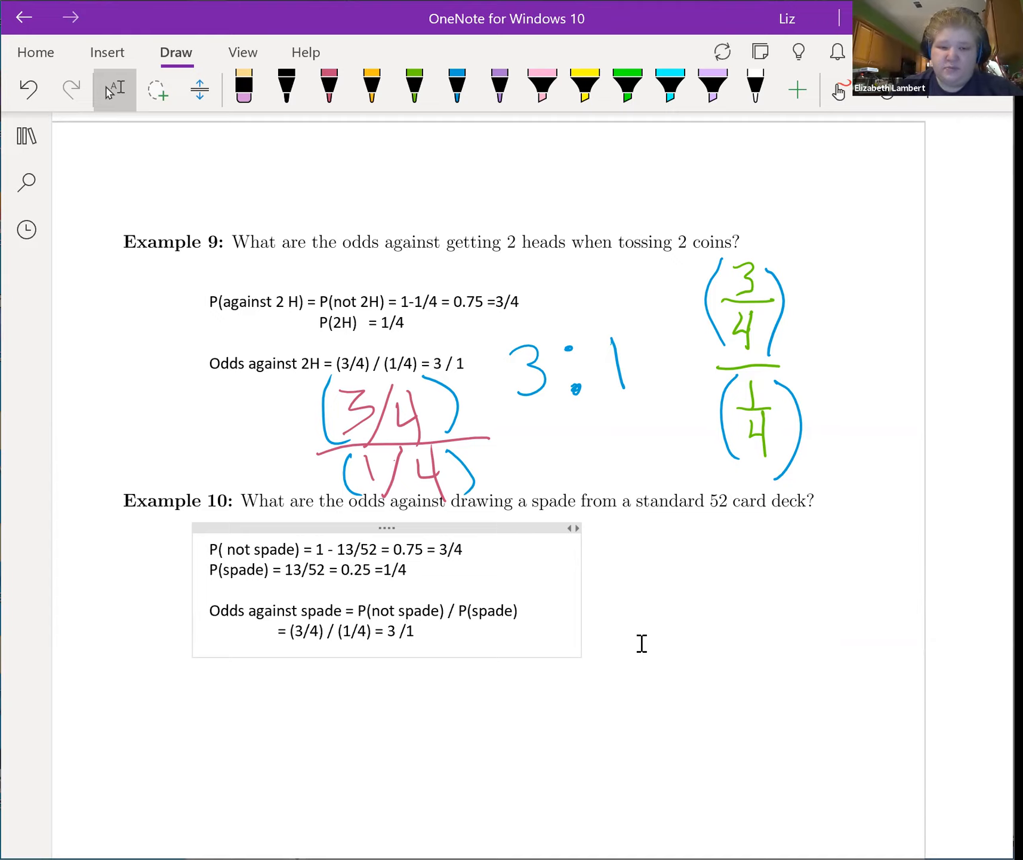
left_click(211, 671)
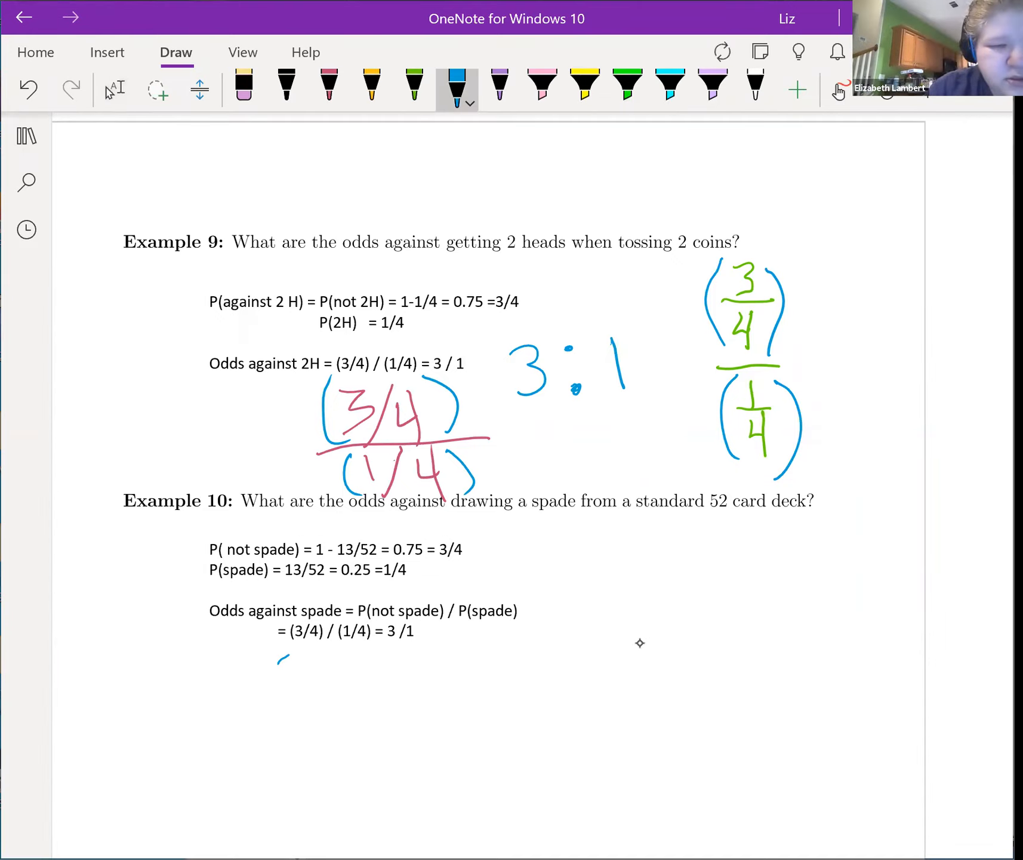
Ink a blue handwritten 3 : 1 beneath Example 10's typed odds-against answer.
left_click_drag(274, 659, 339, 708)
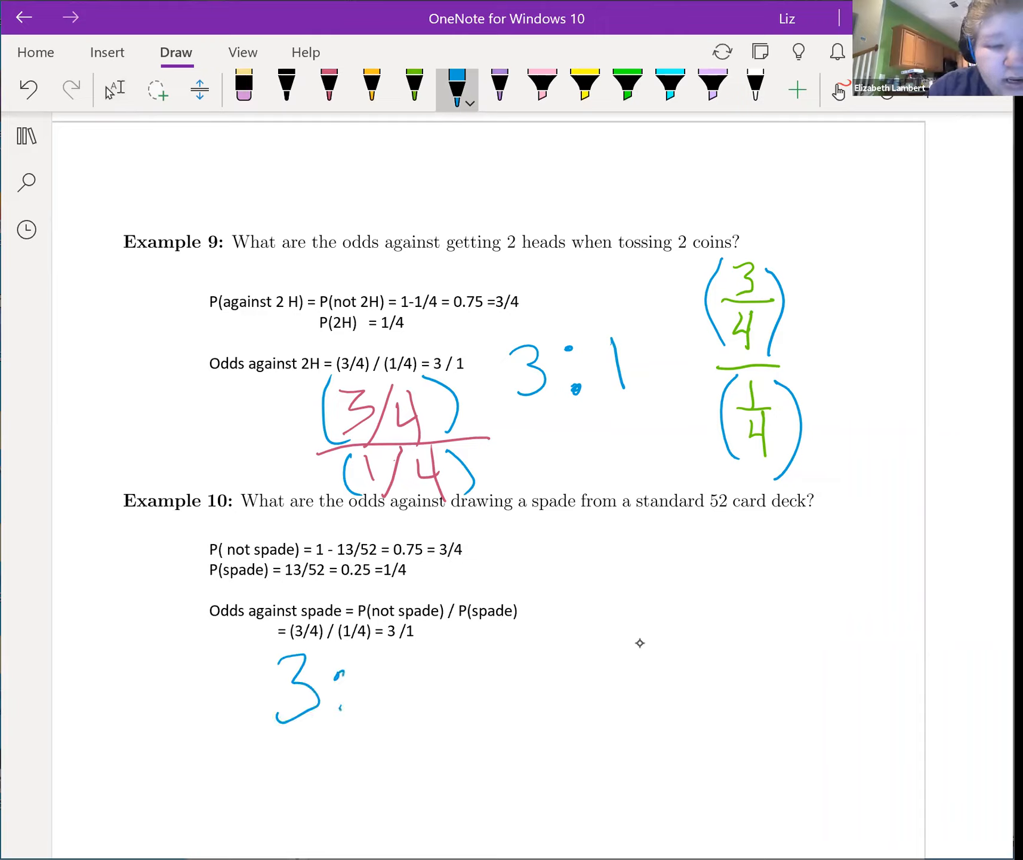
left_click_drag(373, 659, 392, 731)
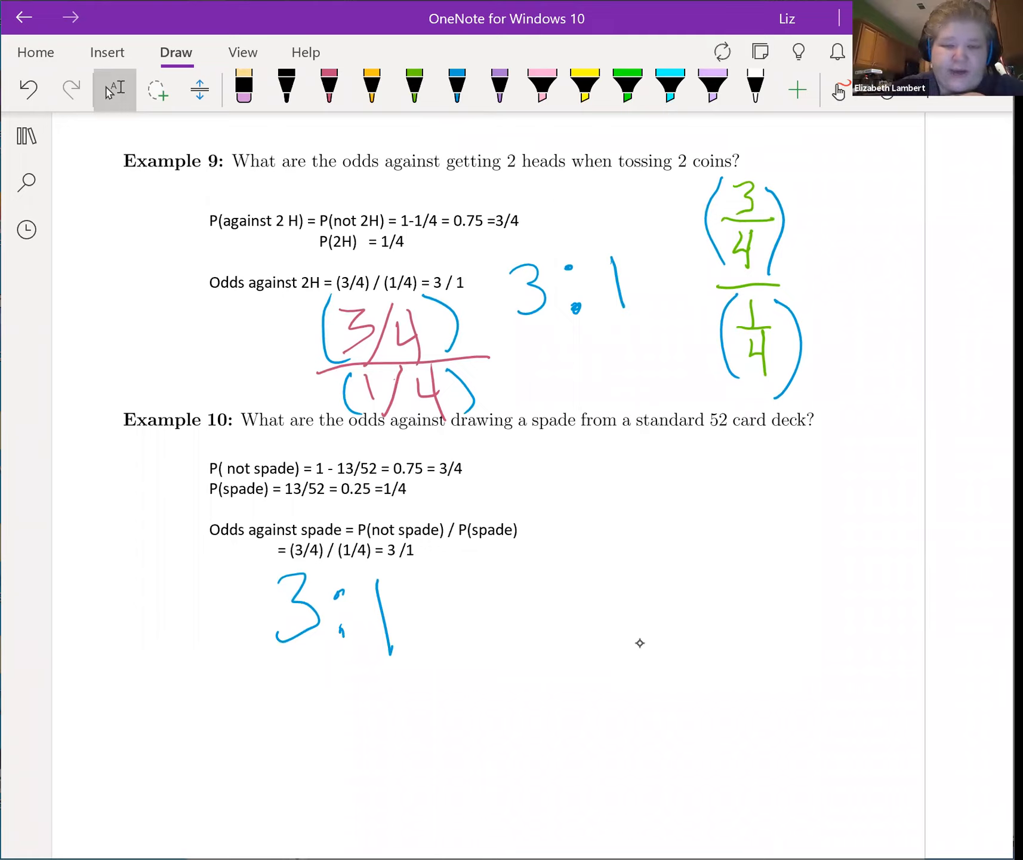
scroll("down", 3)
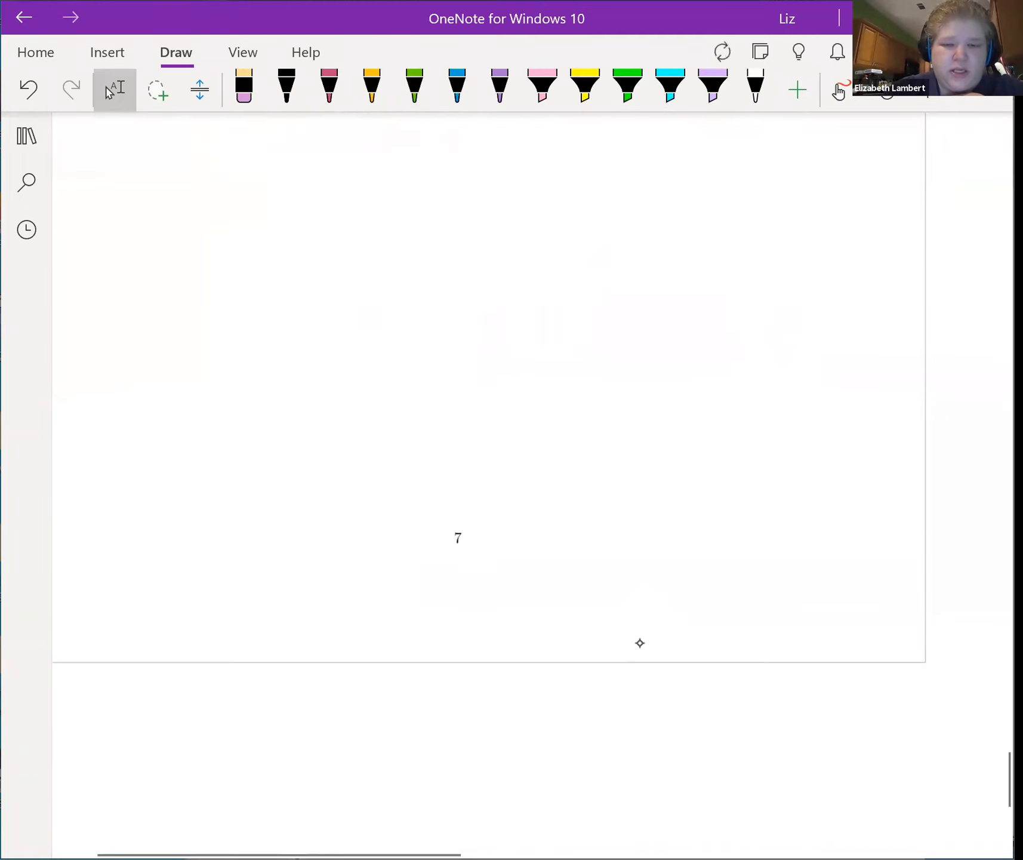